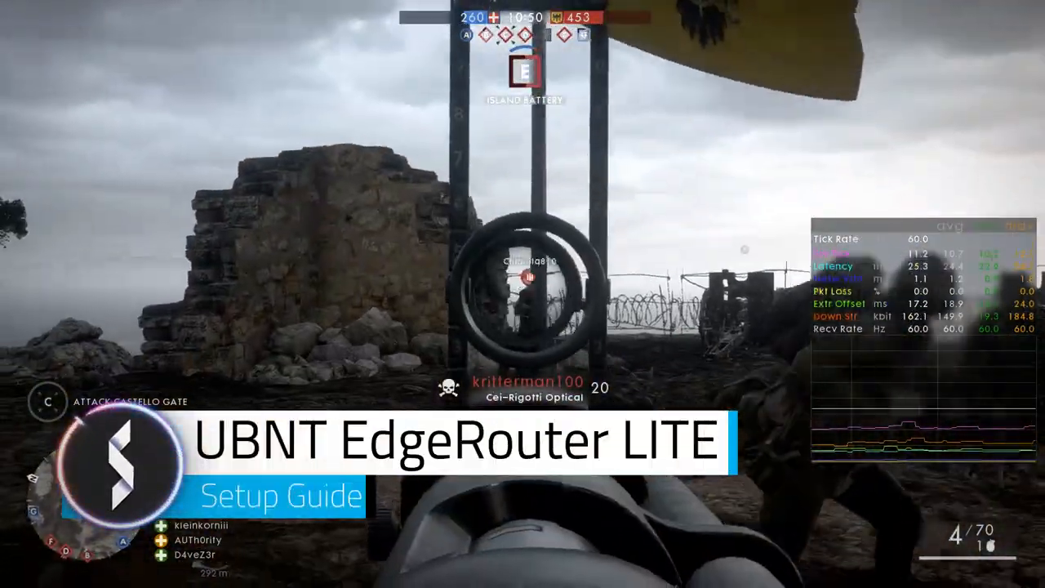
Step: Show the ERLite-3 firmware v1.9.1 details on ubnt.com and download it
click(522, 294)
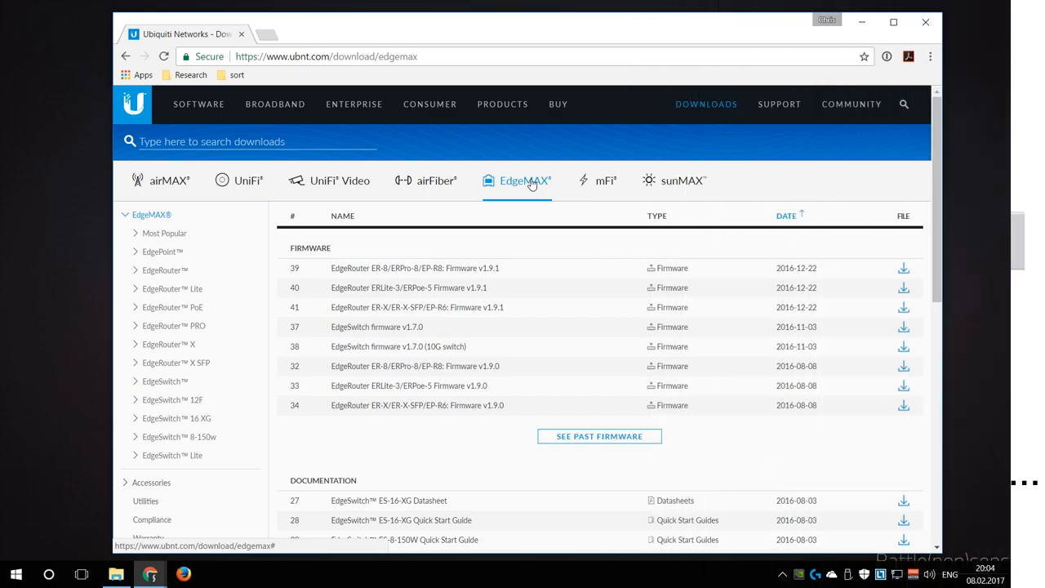
click(408, 287)
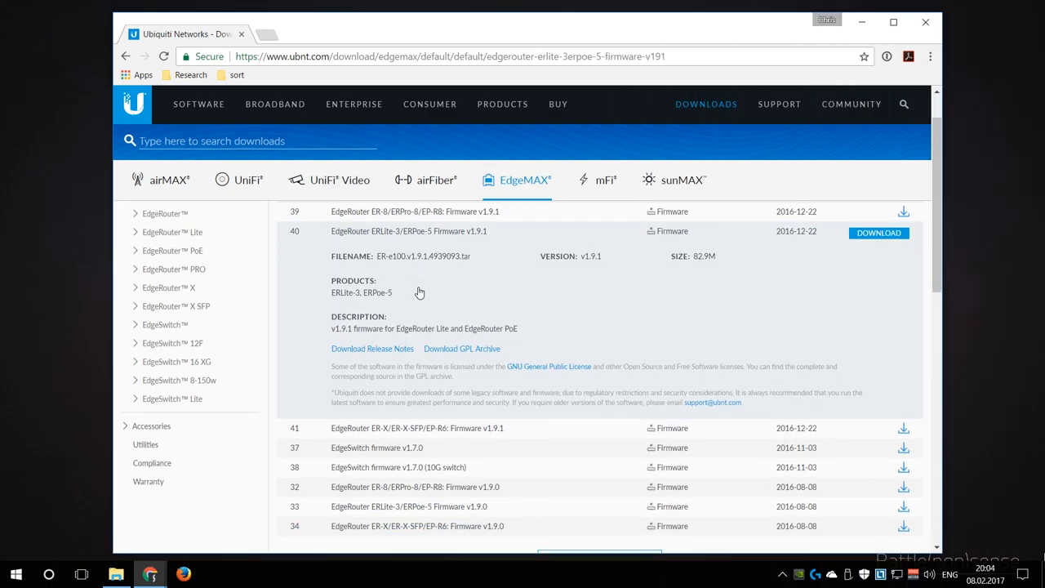
mouse_move(879, 233)
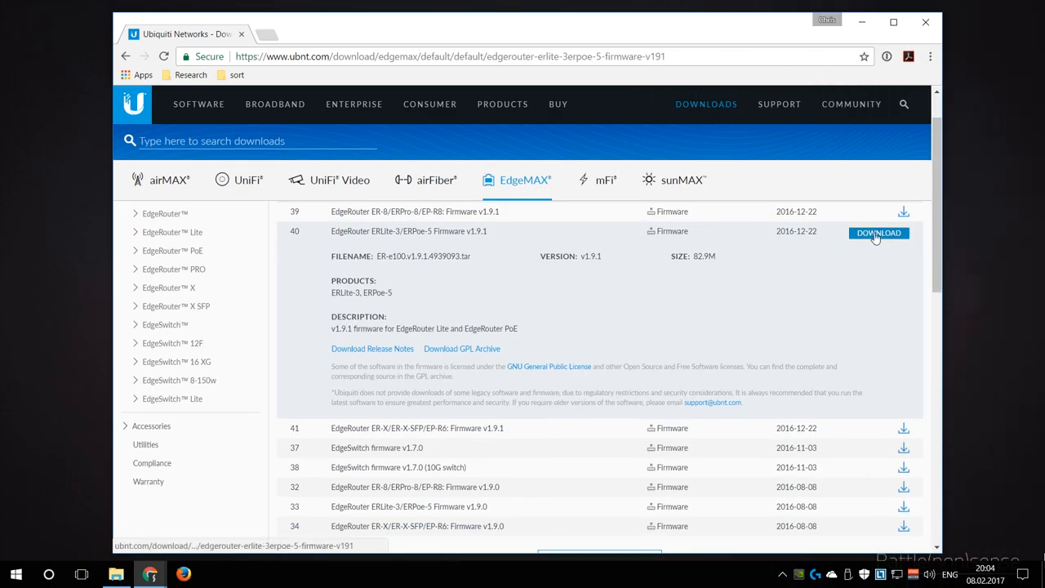
click(878, 233)
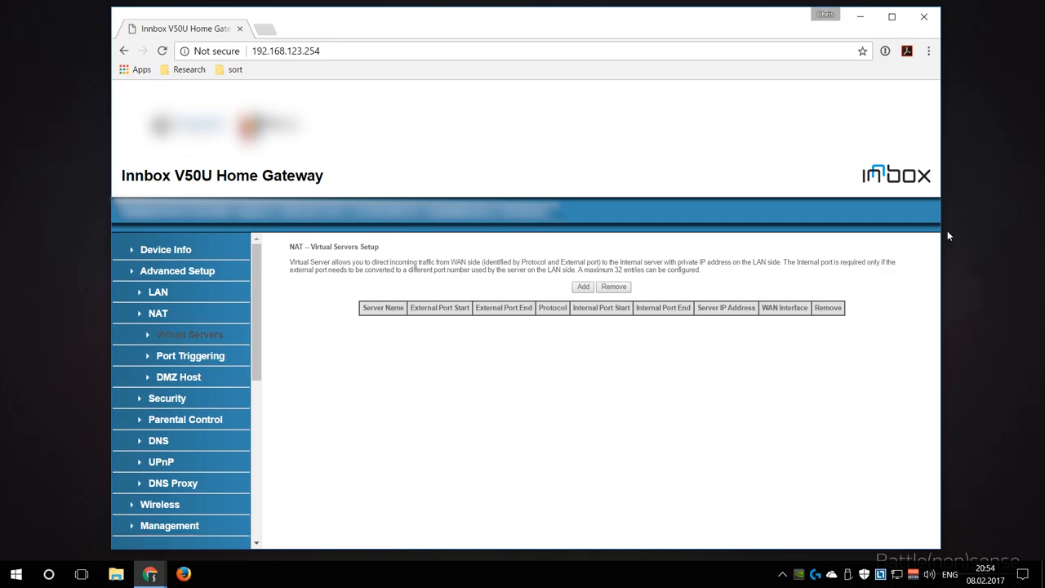
Step: Open the Innbox DMZ Host settings and select the 192.168.123.1 IP address field
click(178, 376)
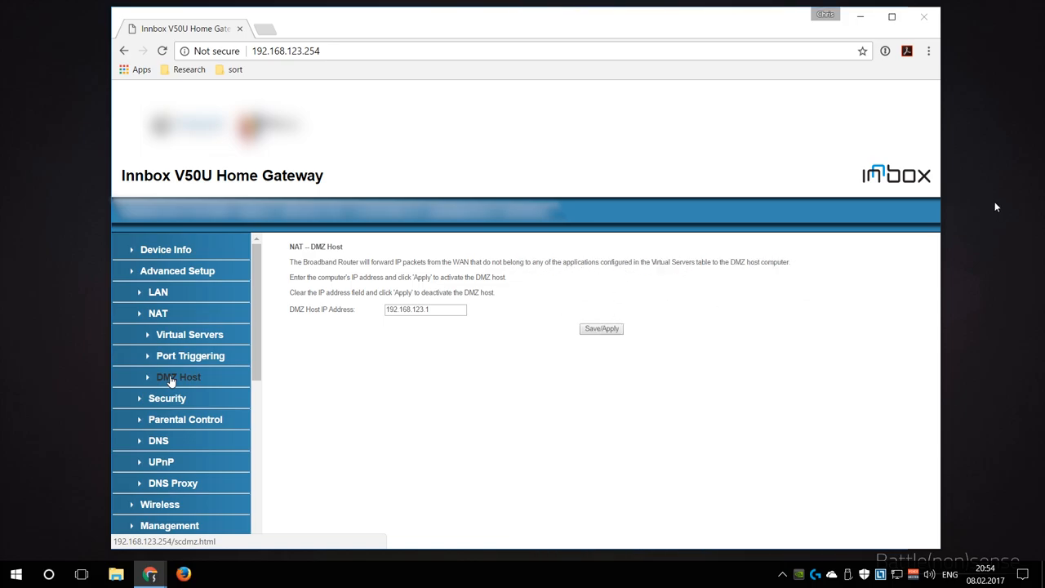
click(425, 310)
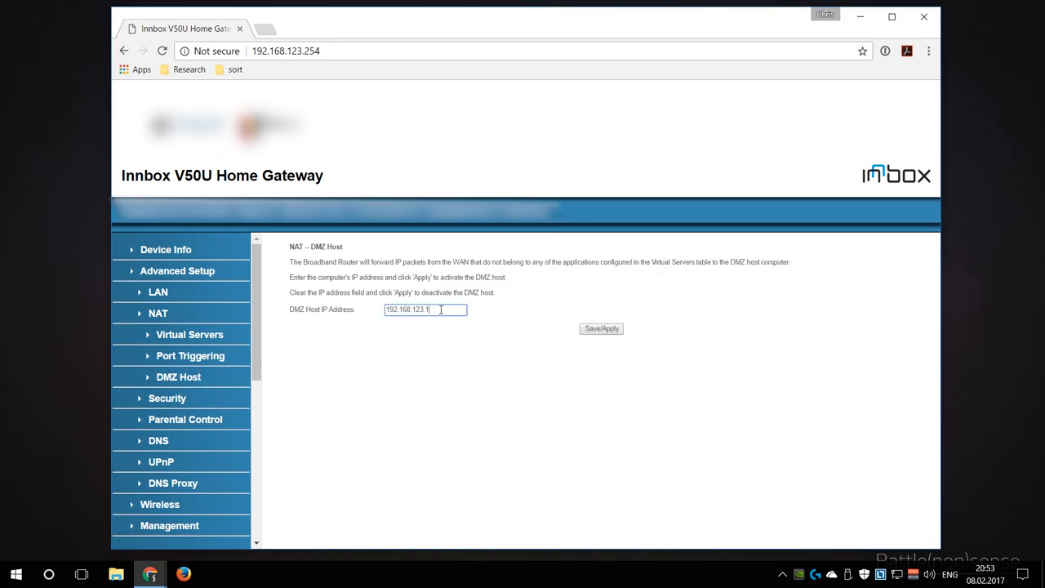
triple_click(424, 309)
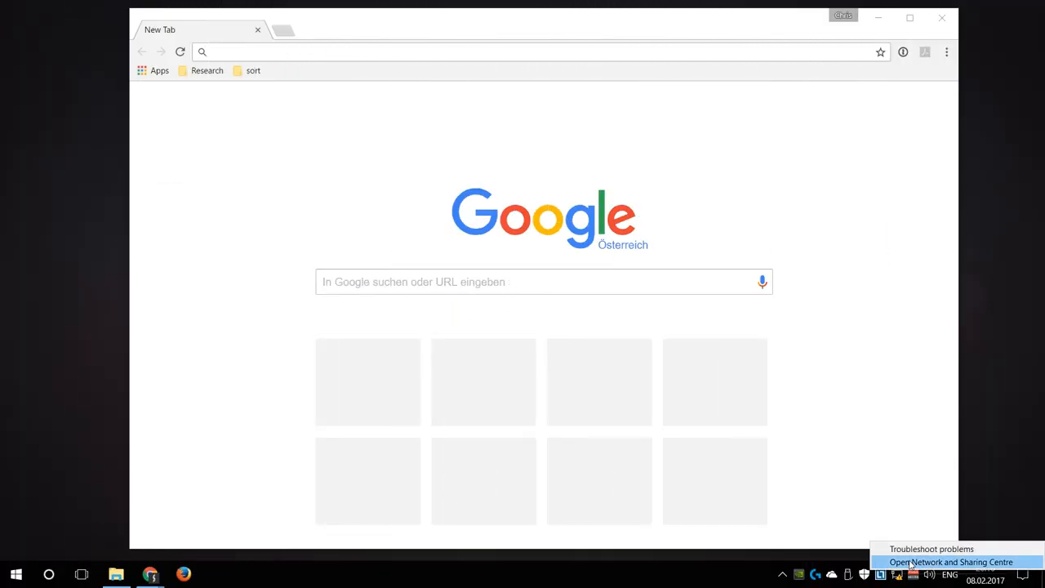
Step: Open Ethernet IPv4 properties and enter a manual 192.168.1 IP address
click(948, 562)
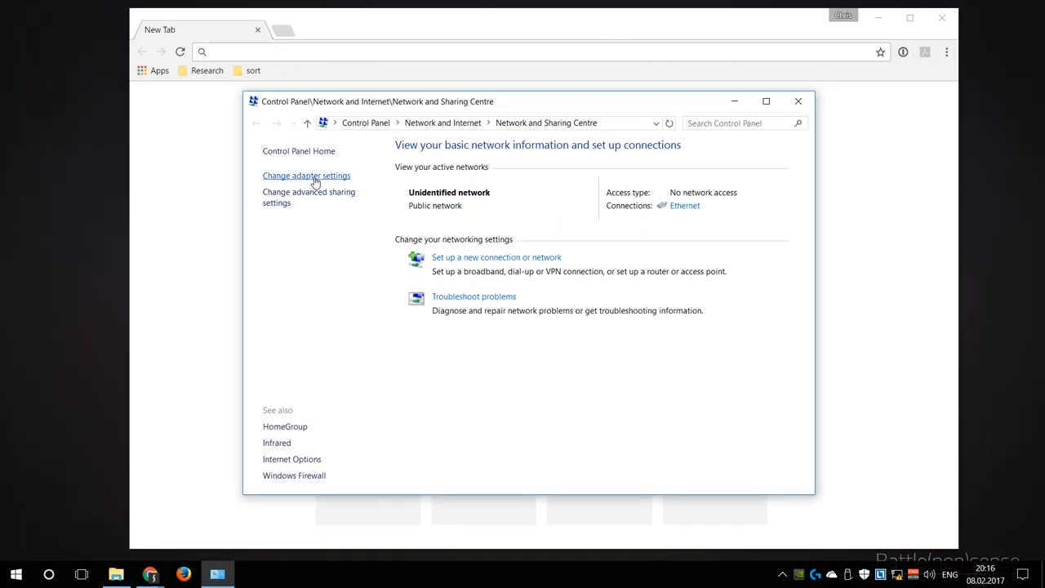
click(306, 176)
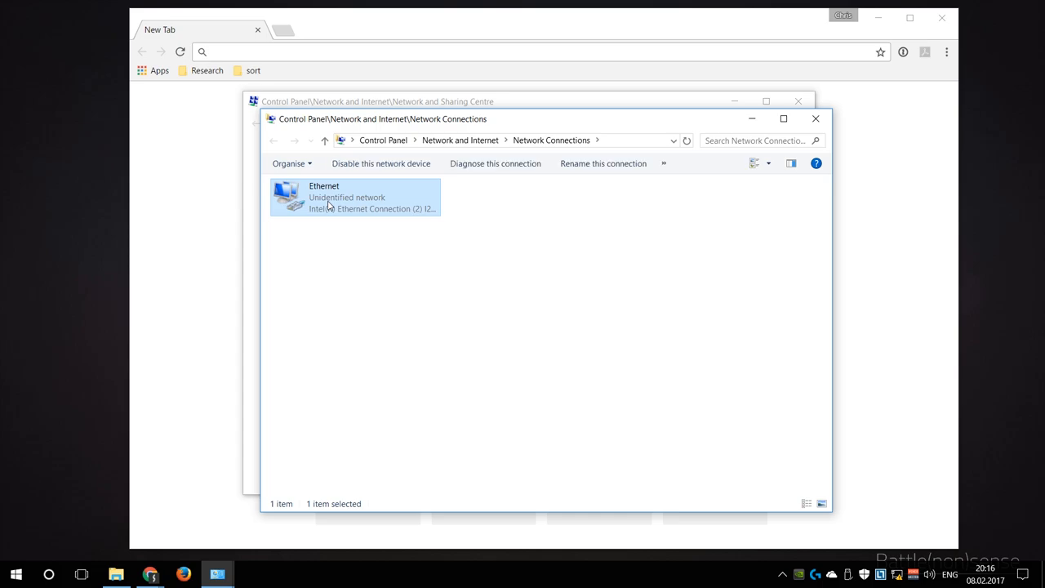
double_click(351, 197)
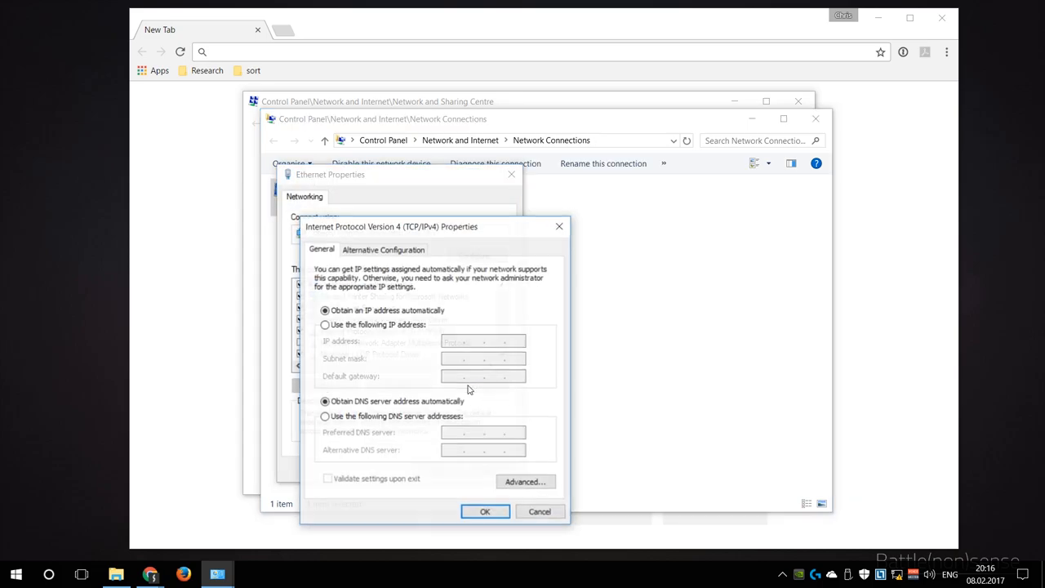
click(324, 325)
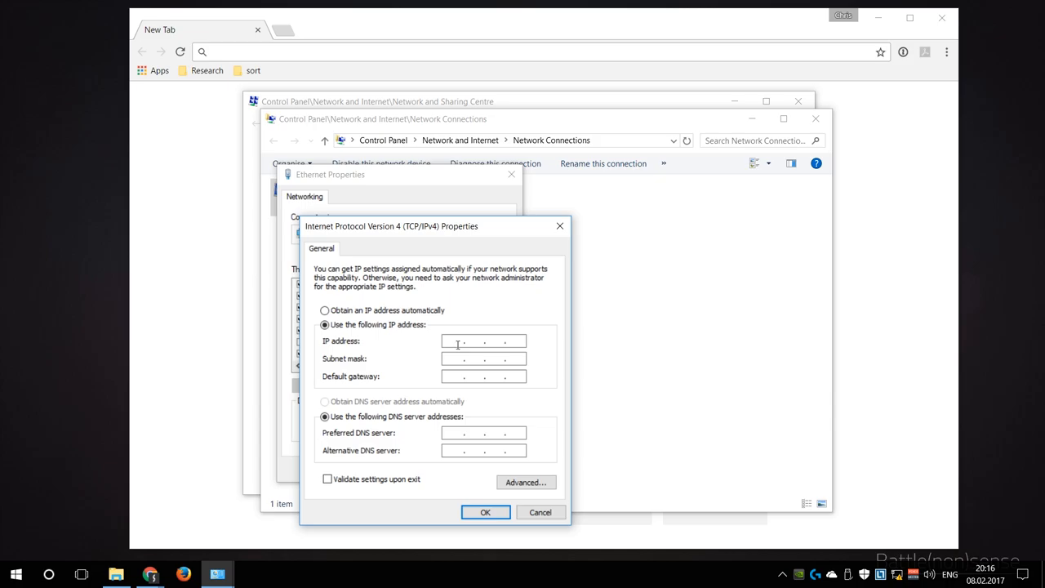
text(192.168.1)
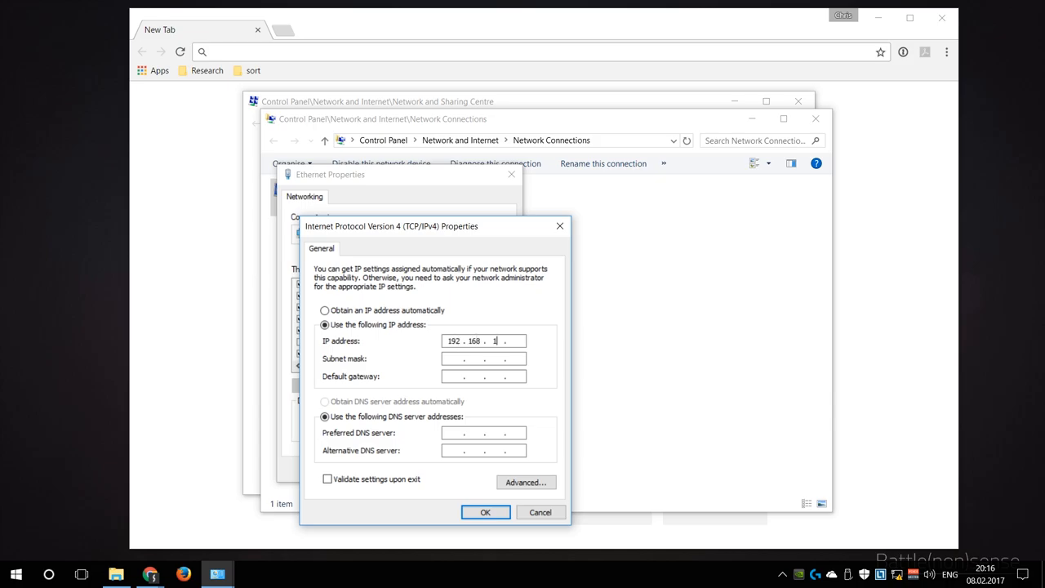
text(192.168.1.1)
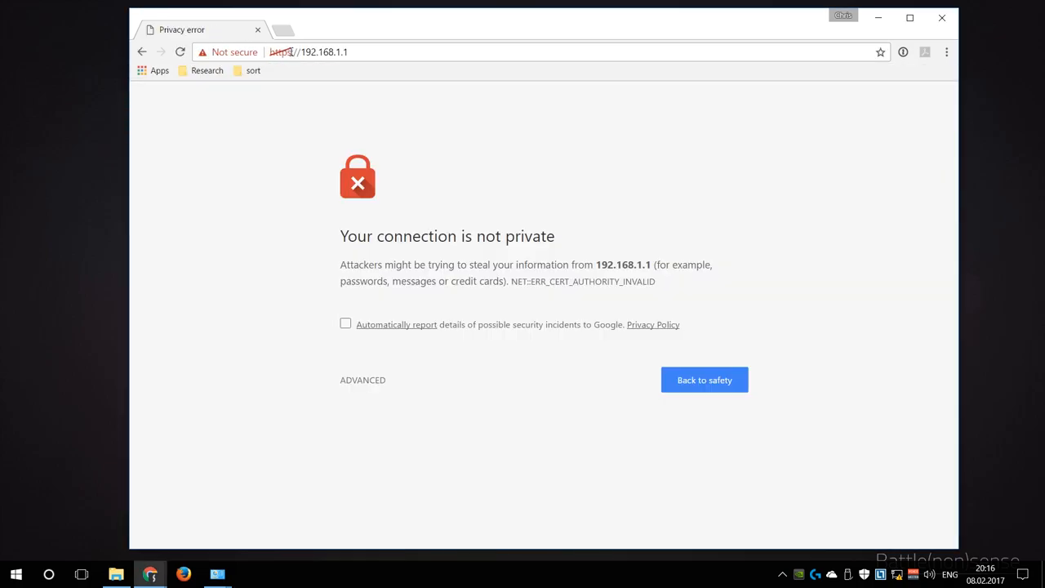
Step: Bypass the 192.168.1.1 certificate warning and log in to EdgeOS as ubnt
click(363, 380)
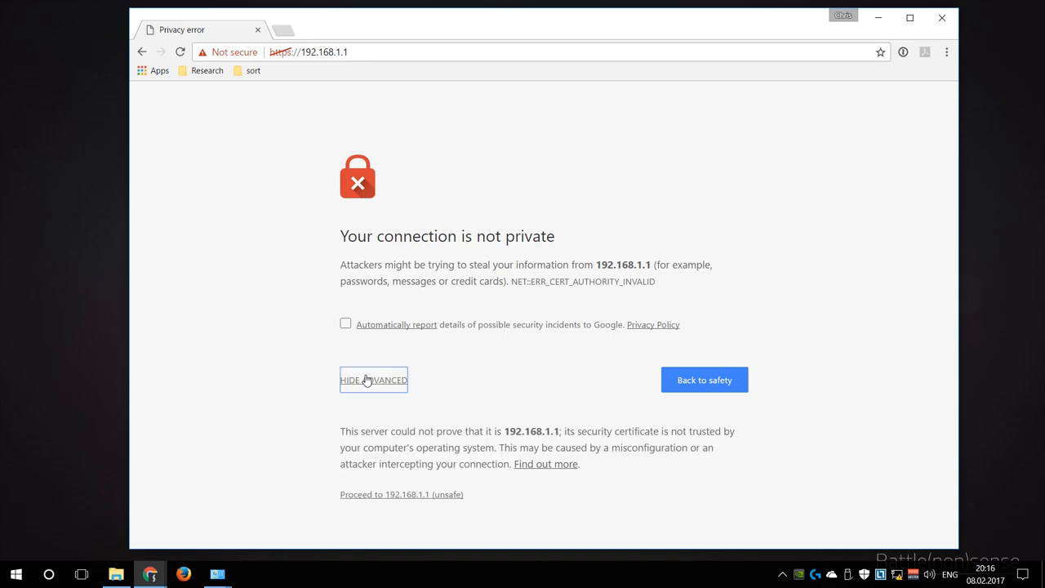
click(395, 494)
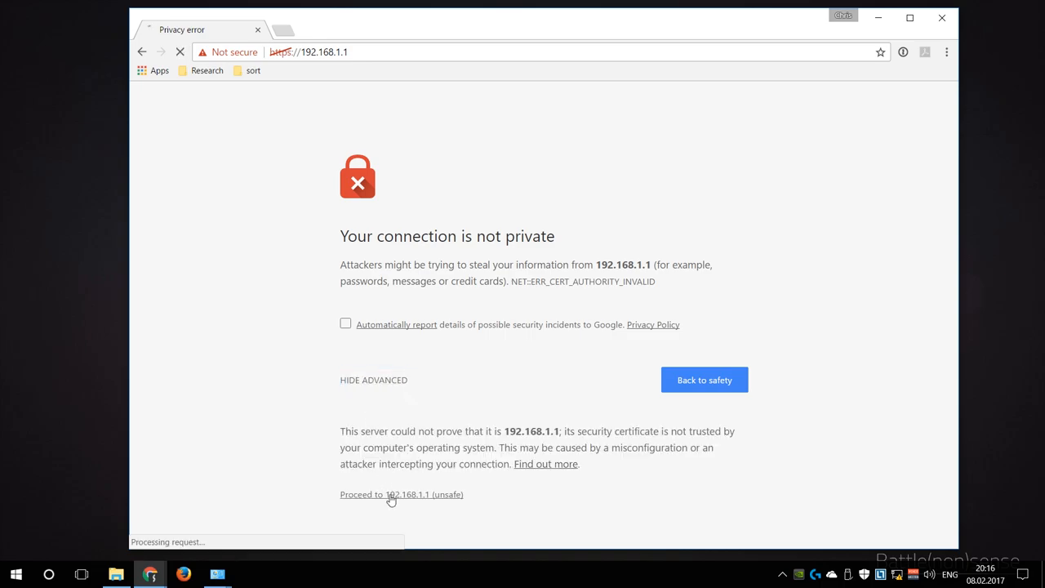
click(402, 495)
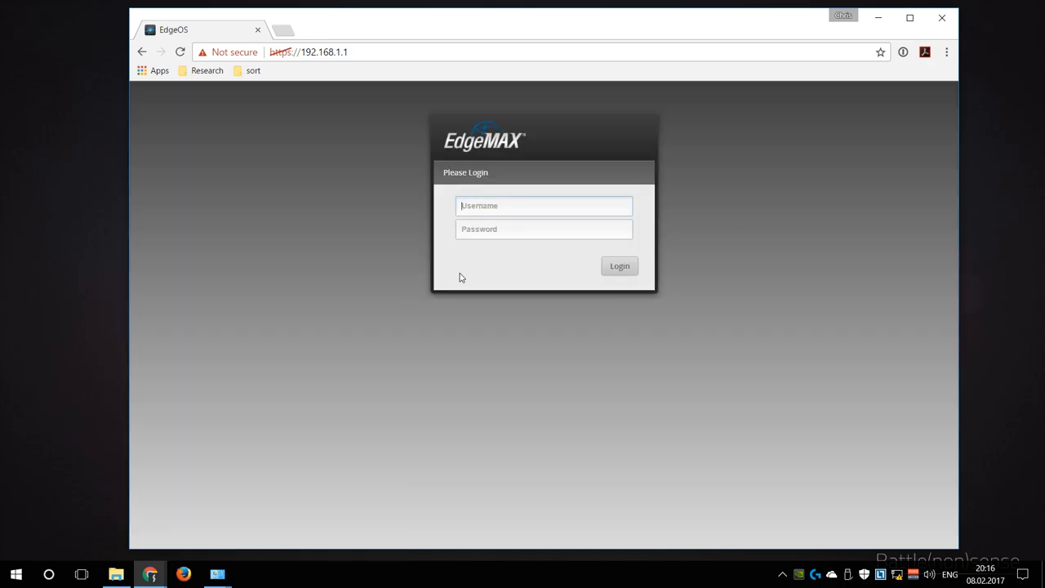
text(ubnt)
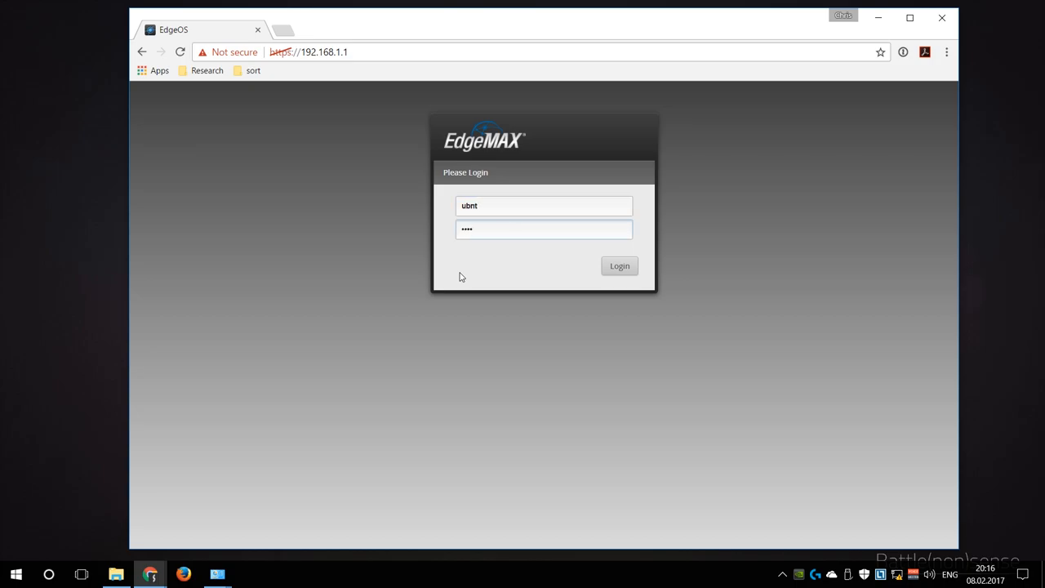
click(619, 265)
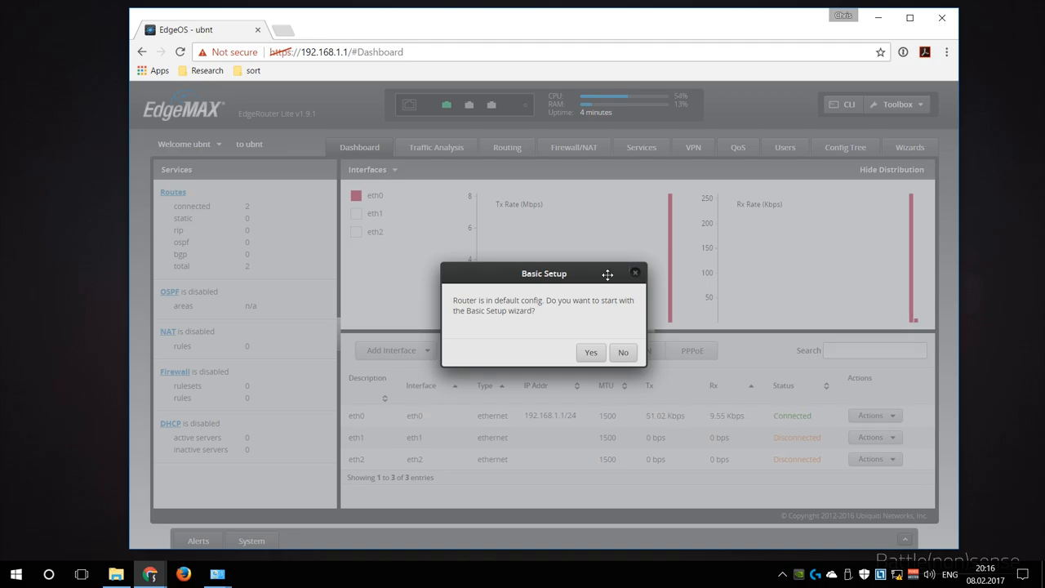
mouse_move(595, 283)
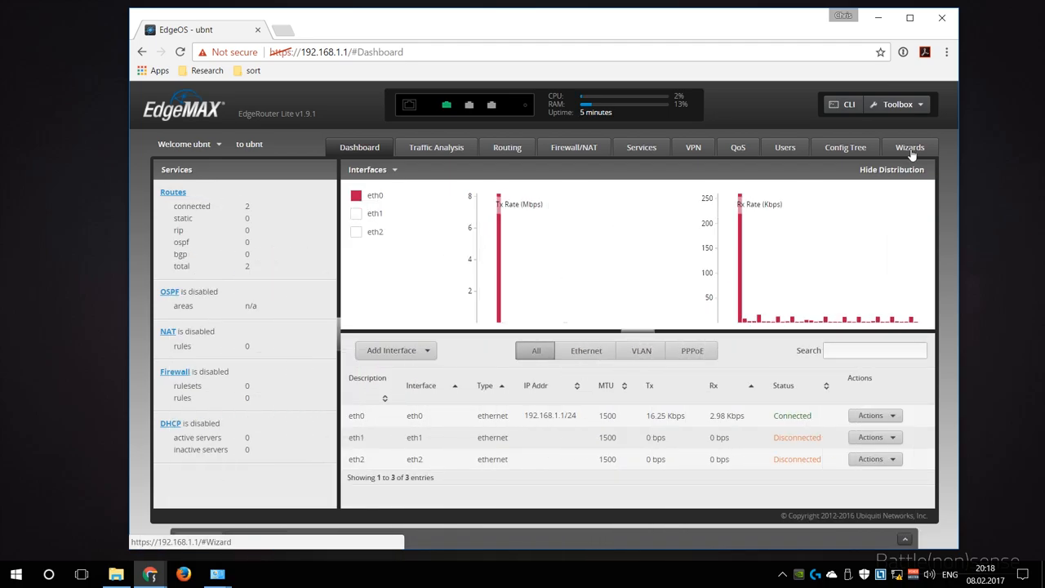
Step: Run Basic Setup with eth0 static 192.168.123.1/24, gateway 192.168.123.254, DNS 8.8.8.8
click(910, 148)
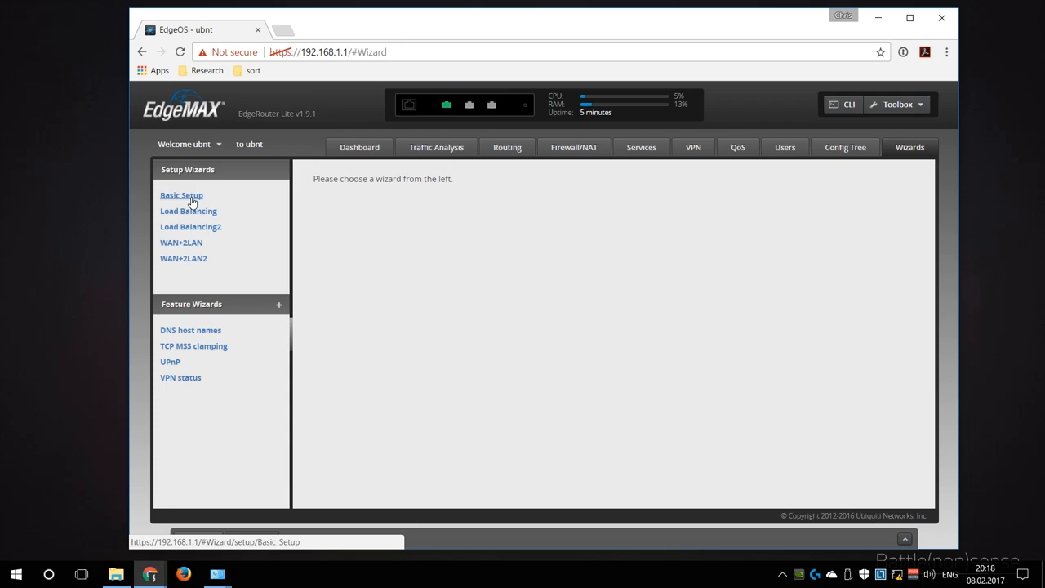
click(181, 195)
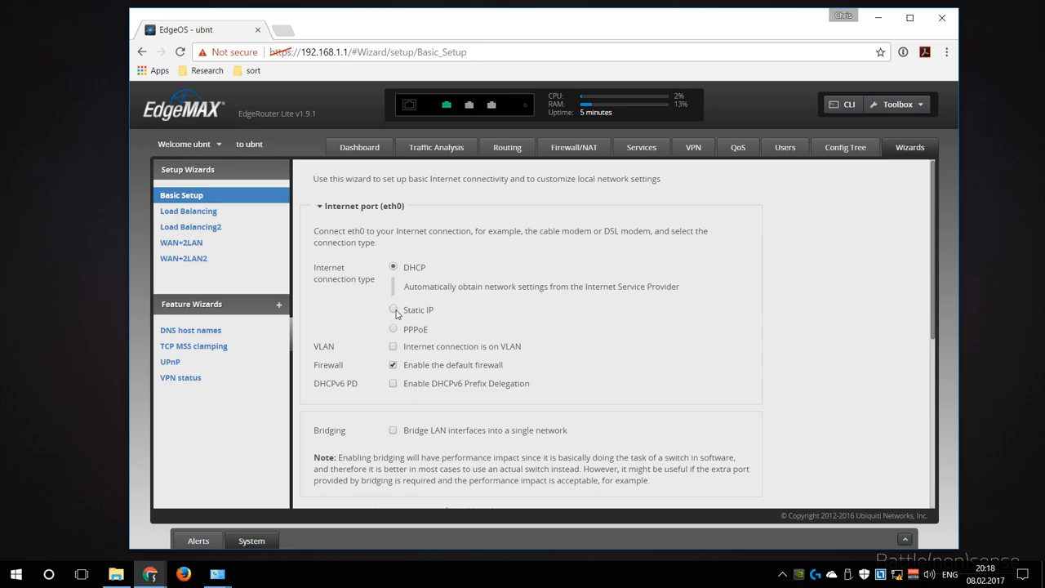
click(392, 309)
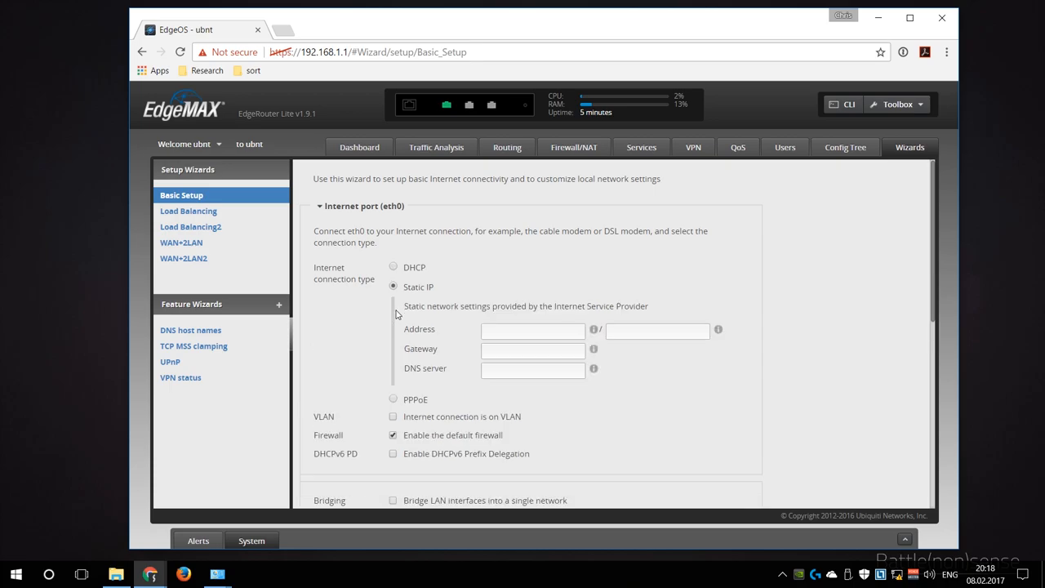
click(532, 330)
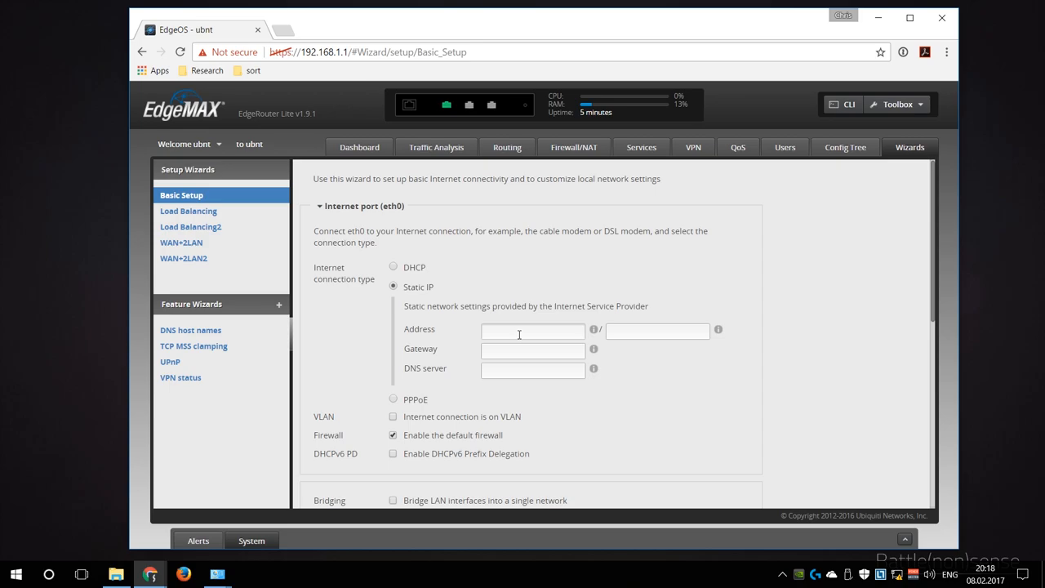
text(192.168.123.)
text(24)
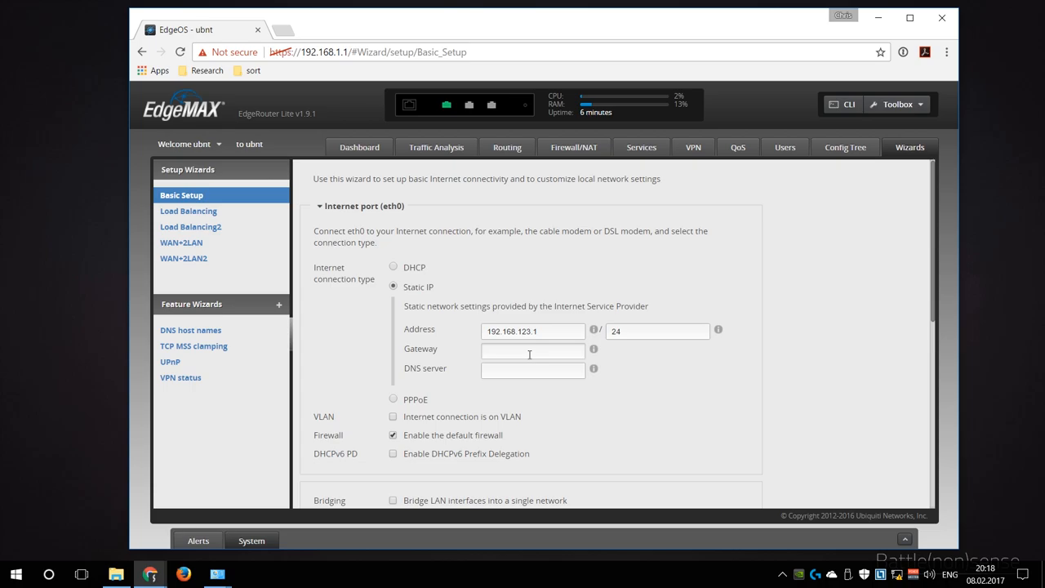
text(192.168.123.254)
text(8.8.8.8)
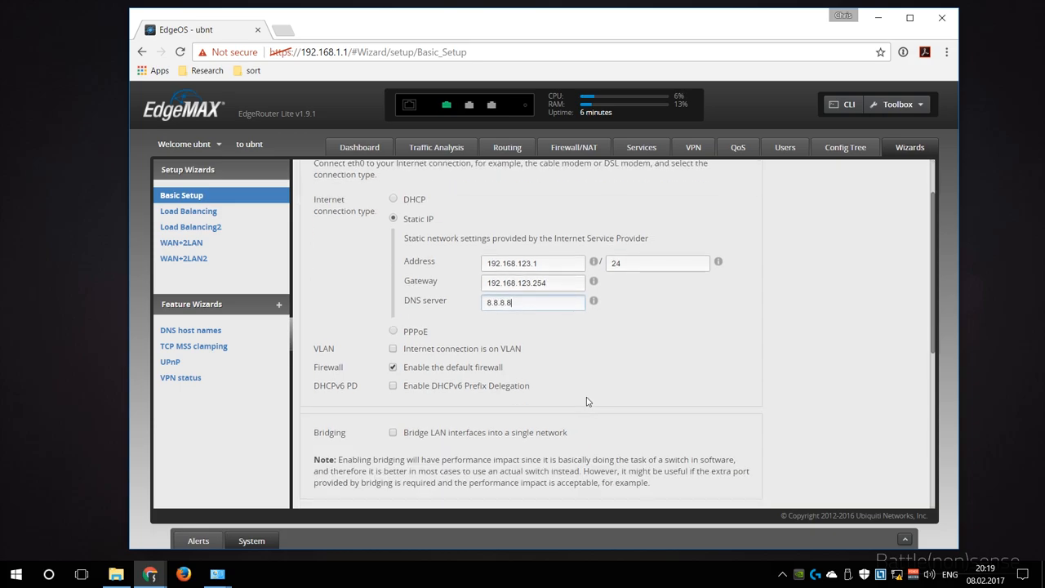
scroll(down, 3)
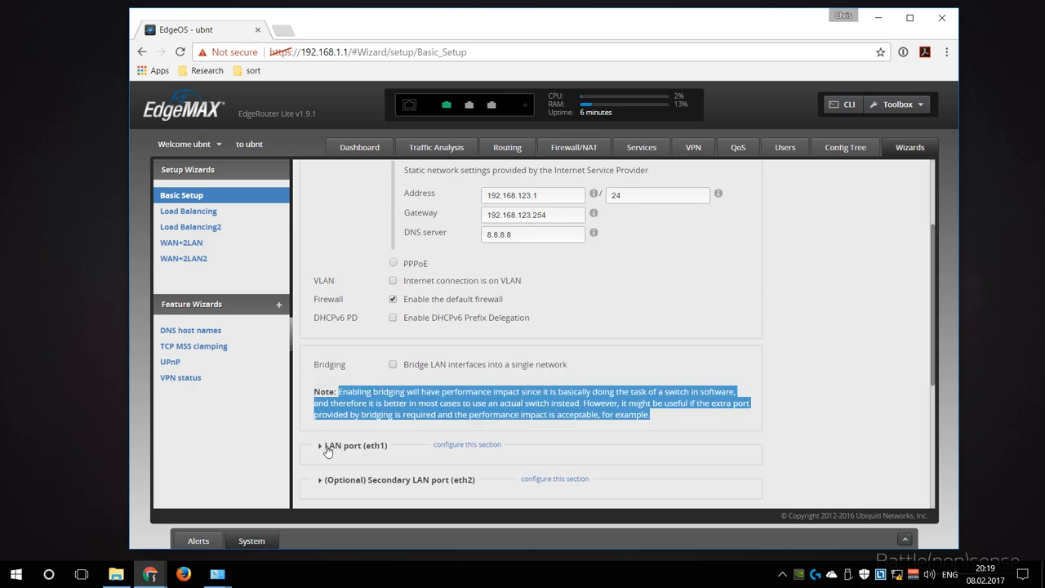
Step: Keep DHCP enabled on LAN eth1, apply the Basic Setup, and reboot the router
click(319, 445)
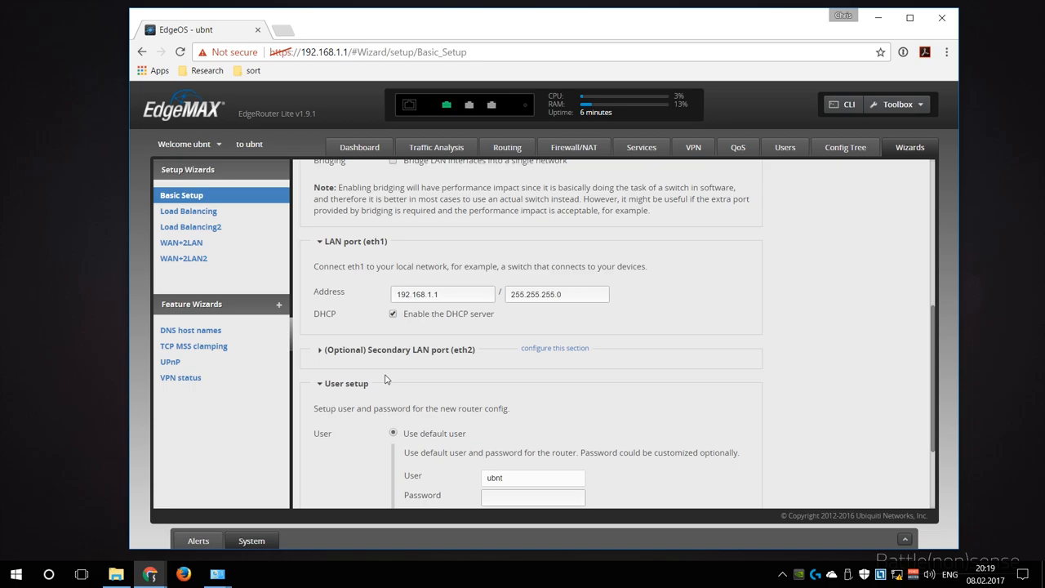
scroll(down, 3)
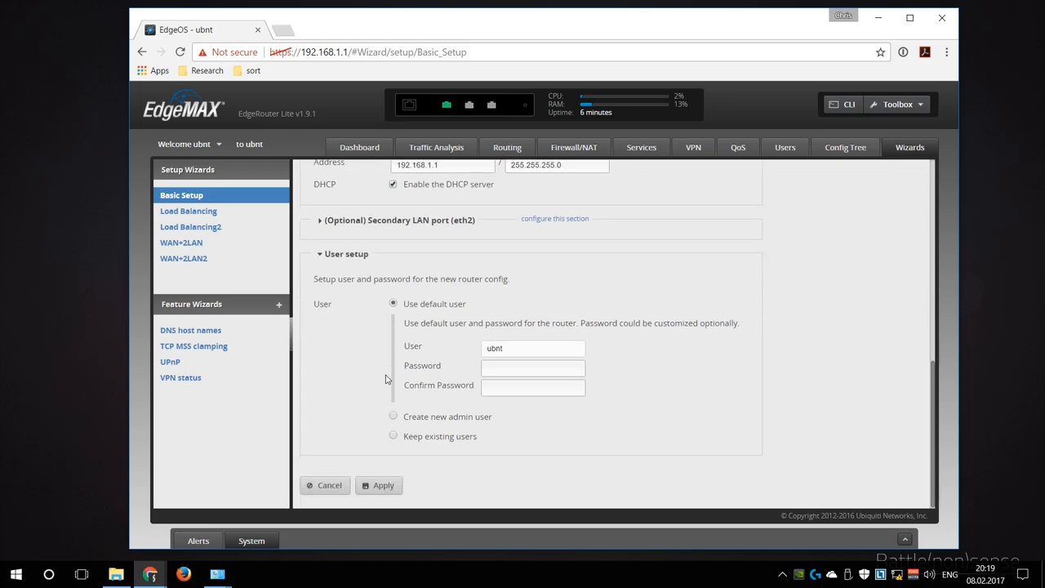
mouse_move(396, 378)
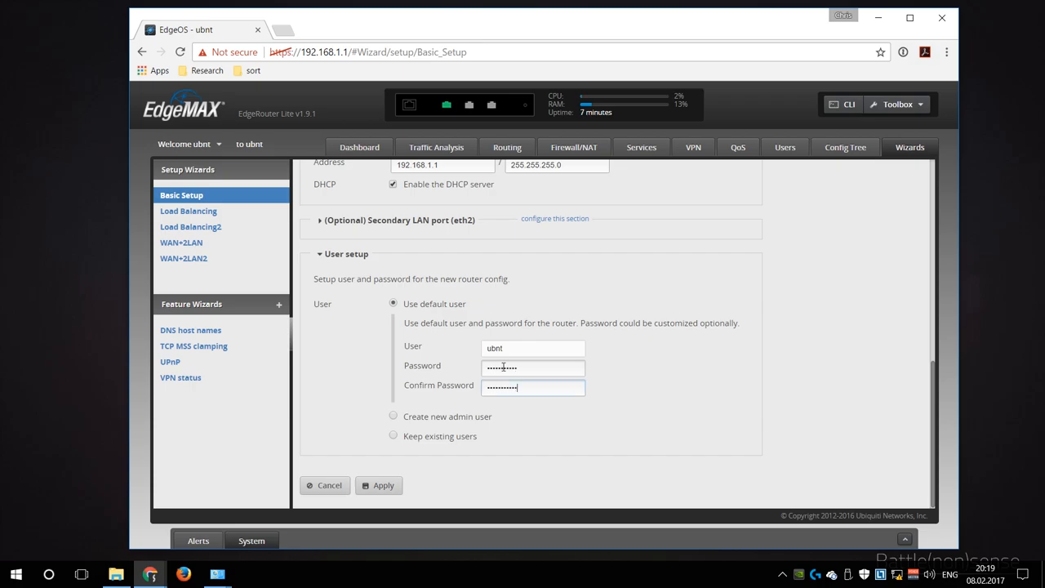
click(378, 485)
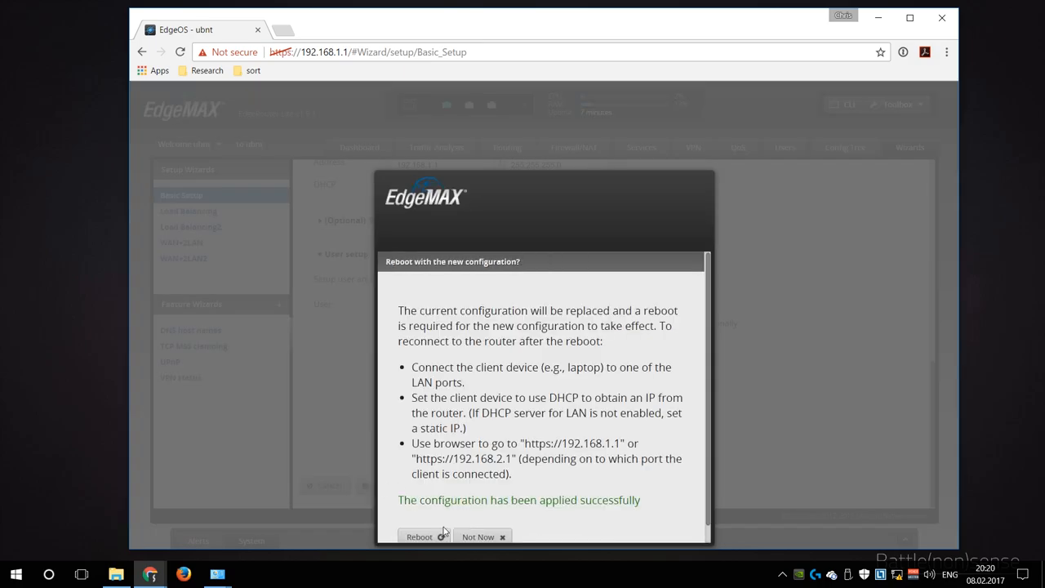
click(418, 537)
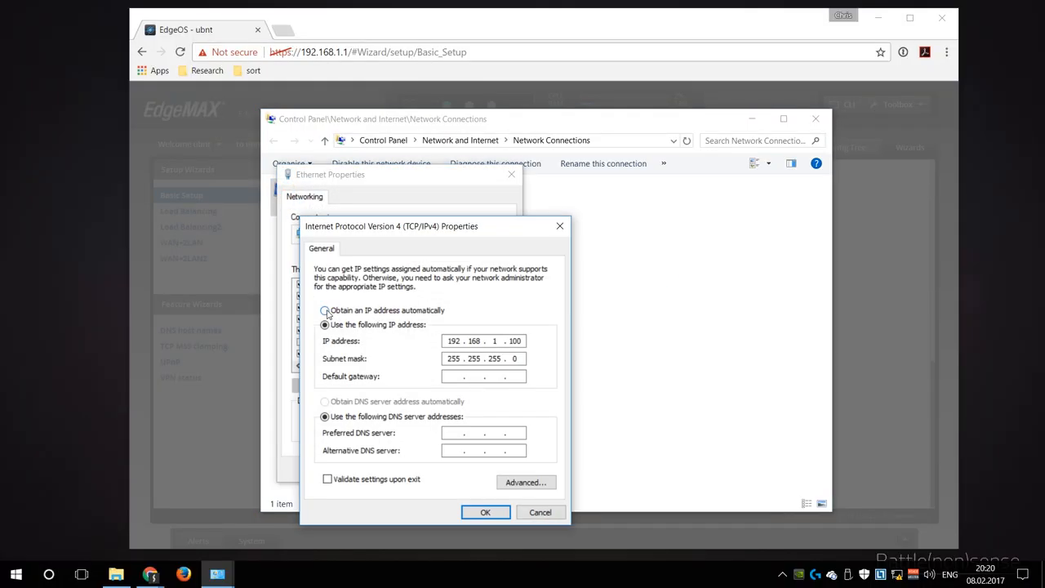
Step: Set Ethernet IPv4 to obtain an address automatically and disable then re-enable the adapter
click(486, 512)
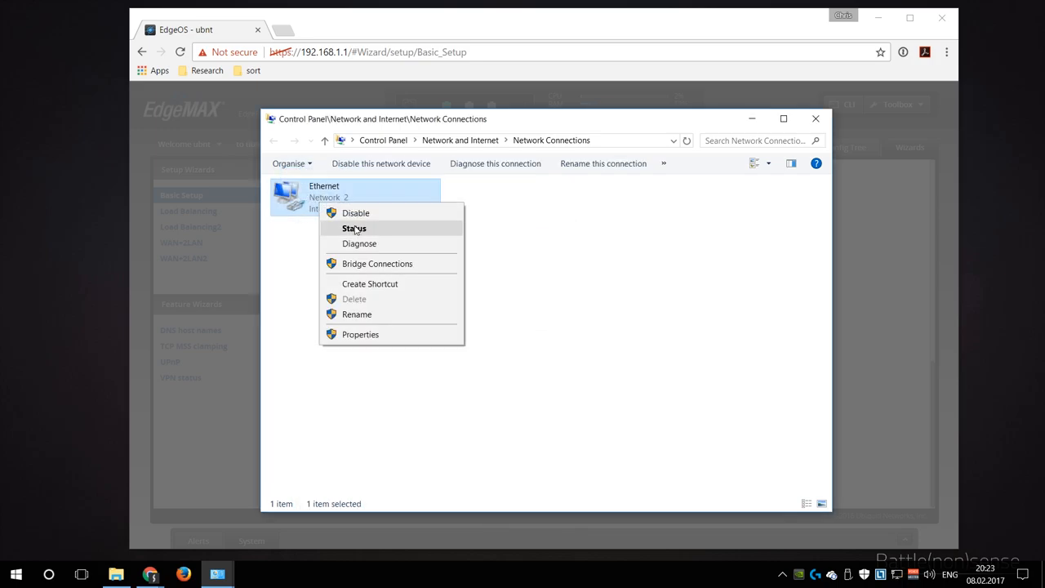
click(354, 228)
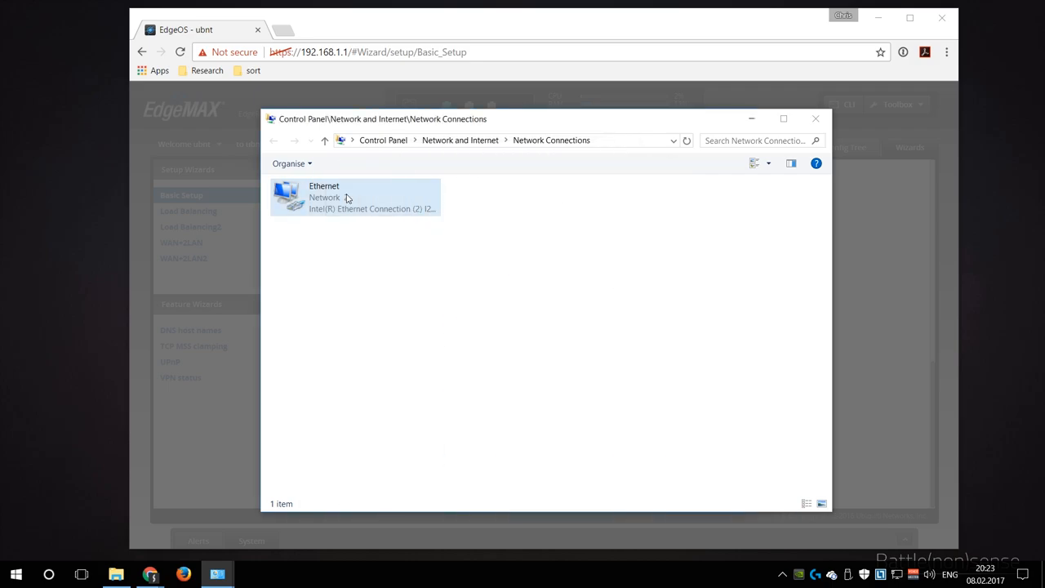
click(355, 196)
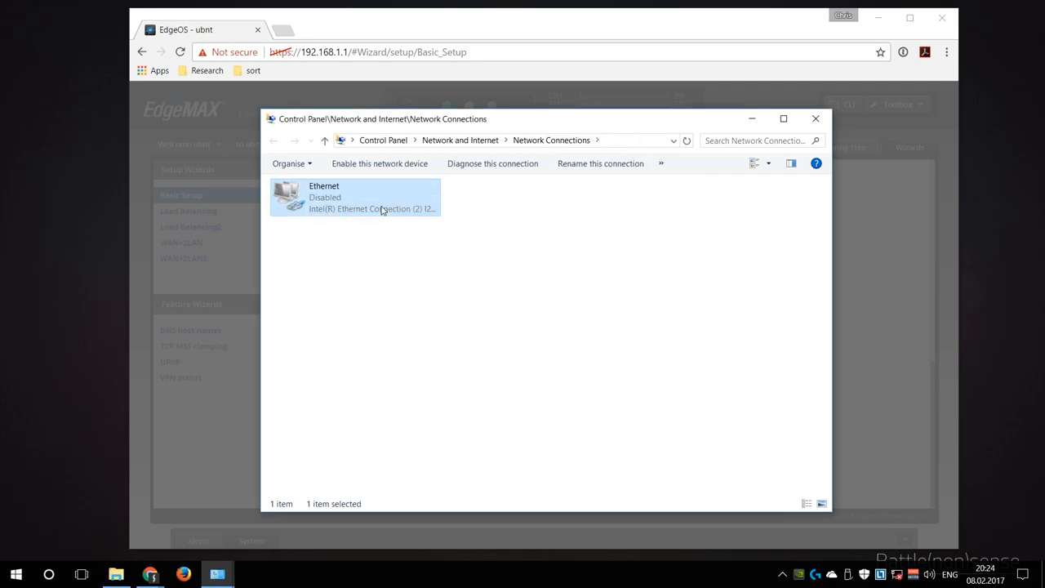
click(380, 164)
text(cmd)
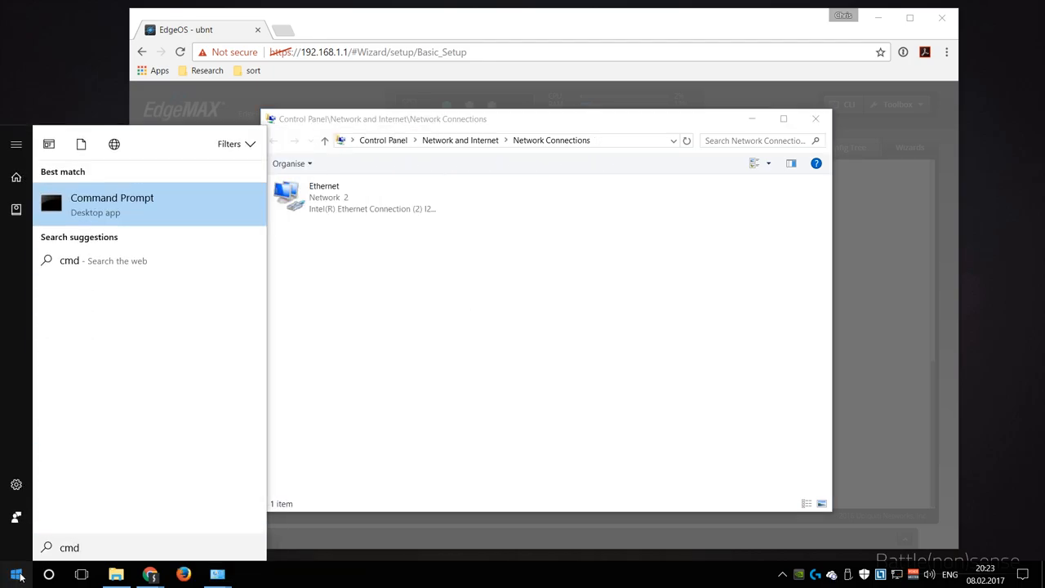
click(112, 204)
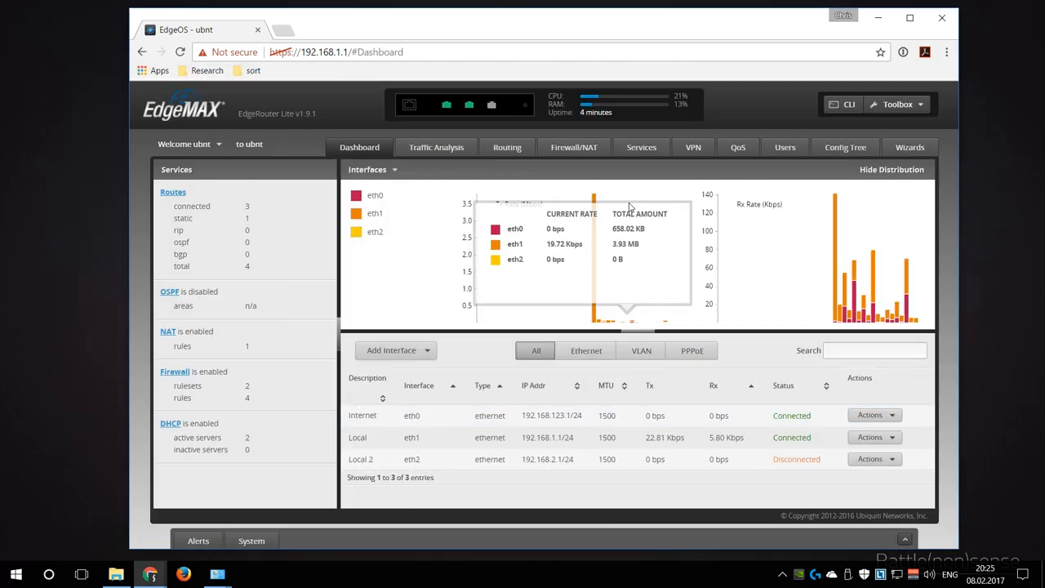
Step: Delete the LAN2 DHCP server for 192.168.2.0/24 from the DHCP Server list
click(641, 147)
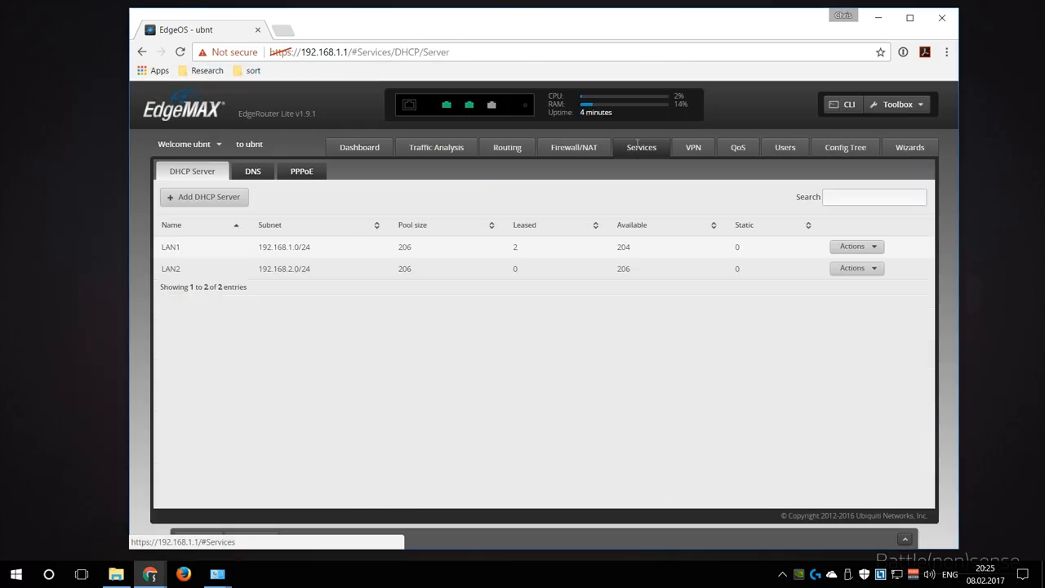
mouse_move(410, 257)
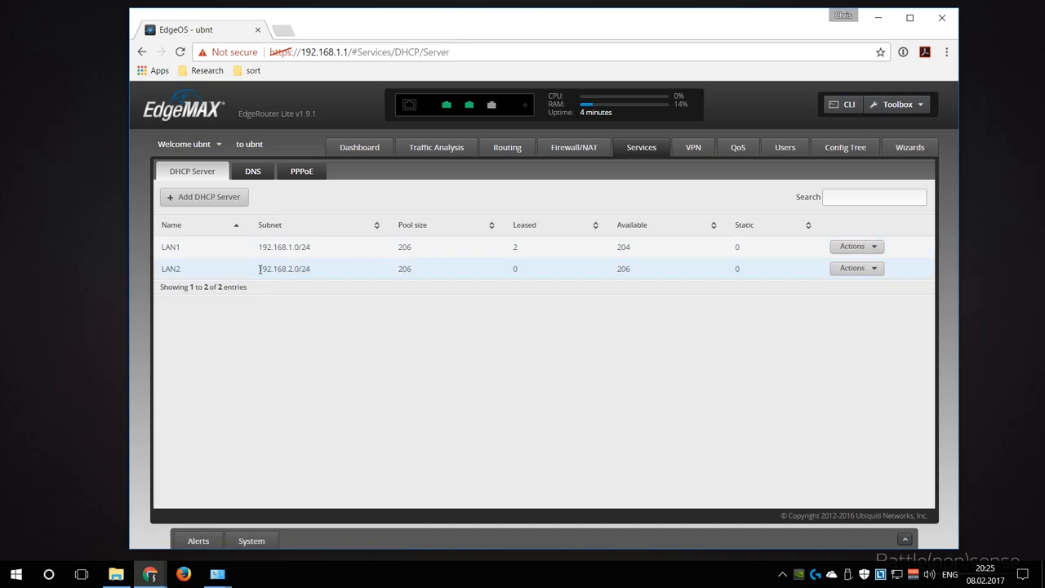
double_click(284, 268)
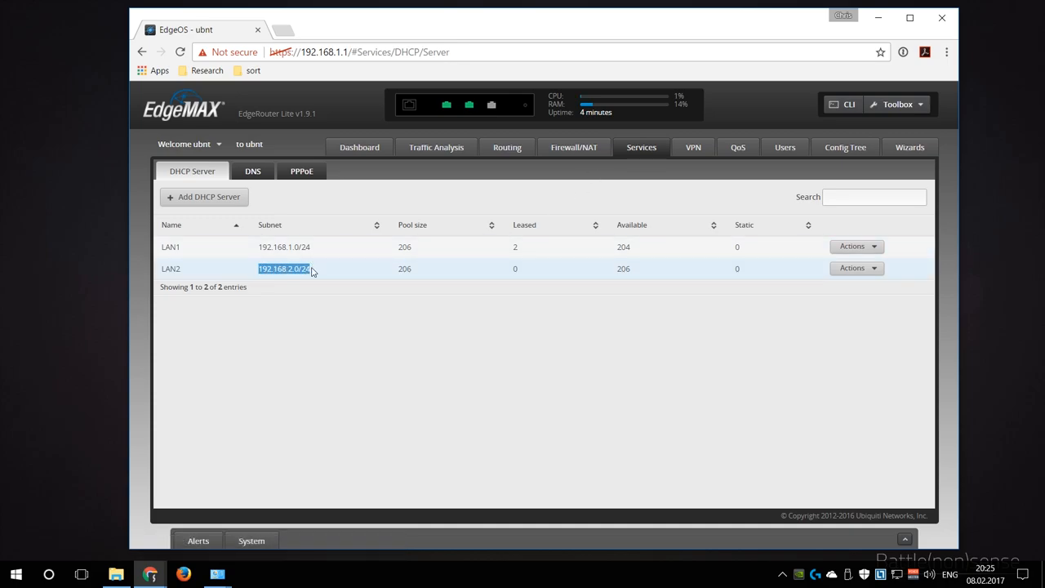
click(855, 267)
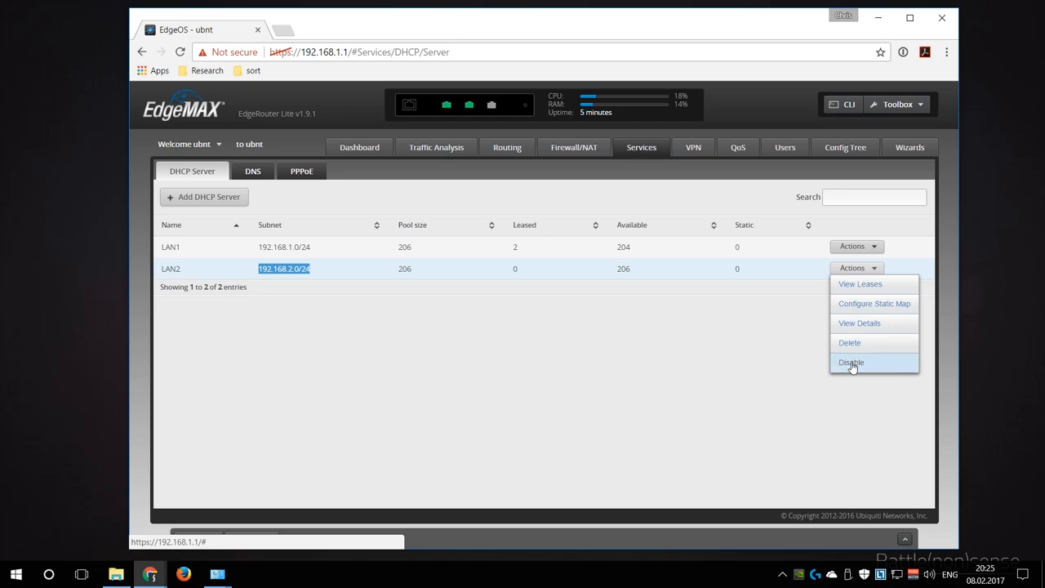
click(851, 361)
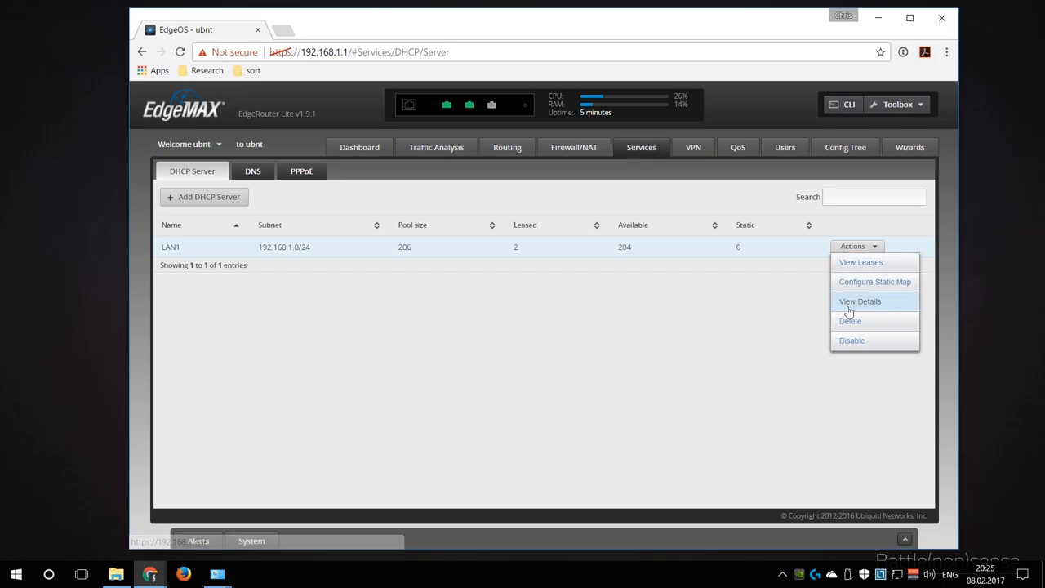
Step: In LAN1 DHCP details, enter DNS servers 8.8.8.8 and 8.8.4.4
click(859, 301)
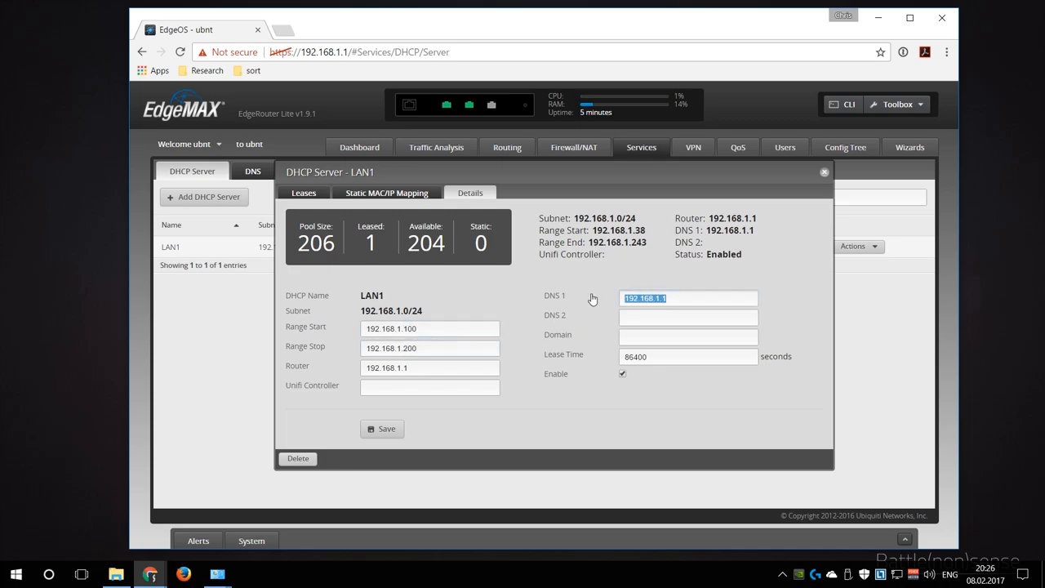
text(8.8.8.8)
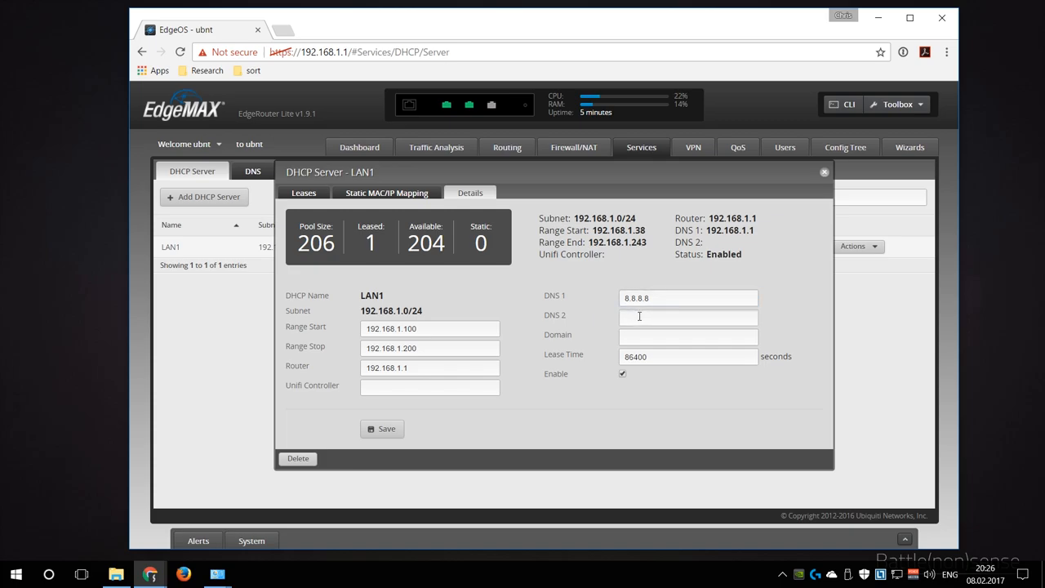
text(8.8.4.4)
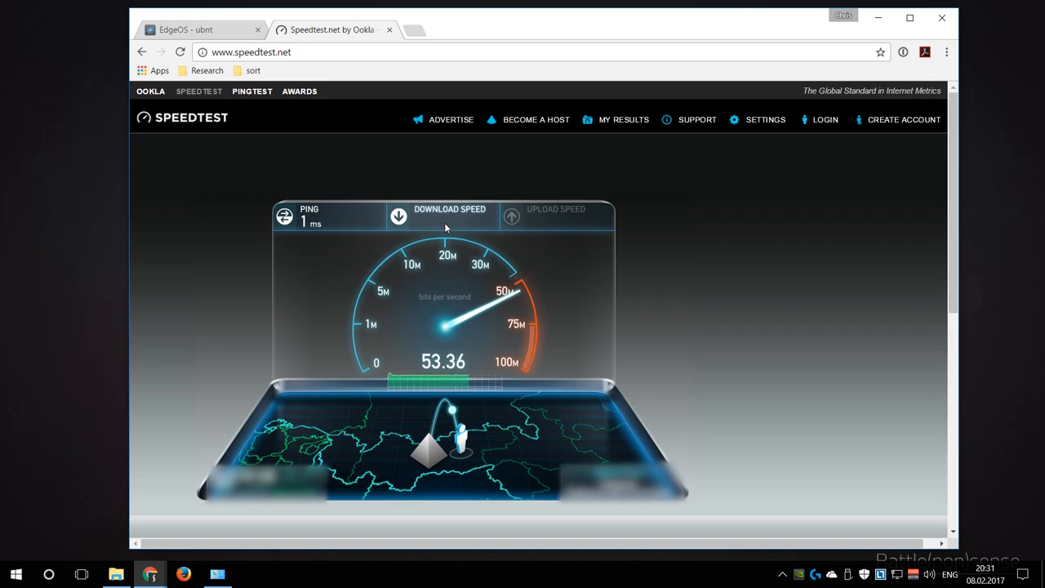
Step: Create smart queue policy 'home' with 5.54 upload and 53.52 Mbits/sec download, and apply
click(187, 27)
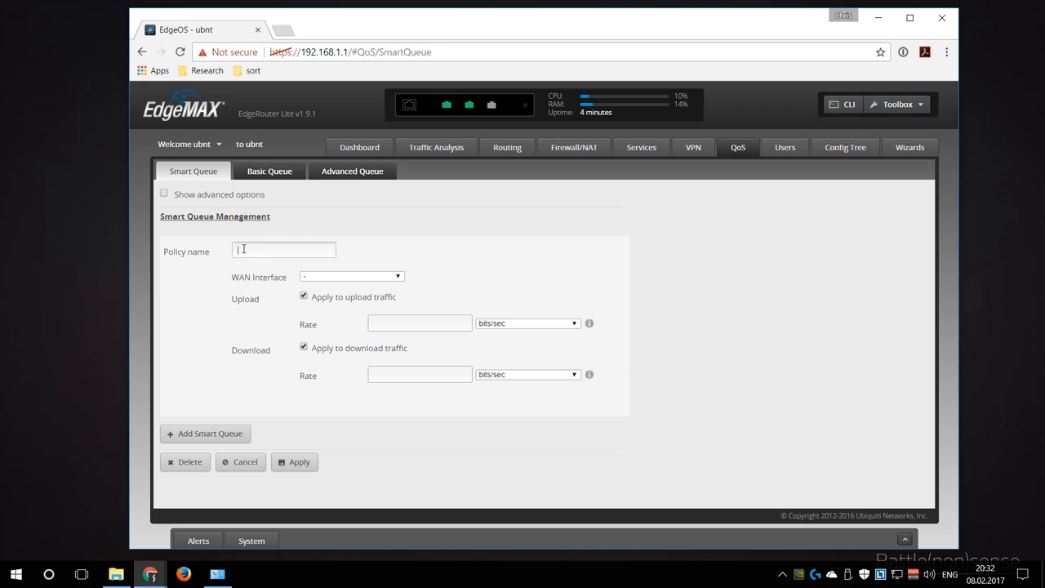
text(home)
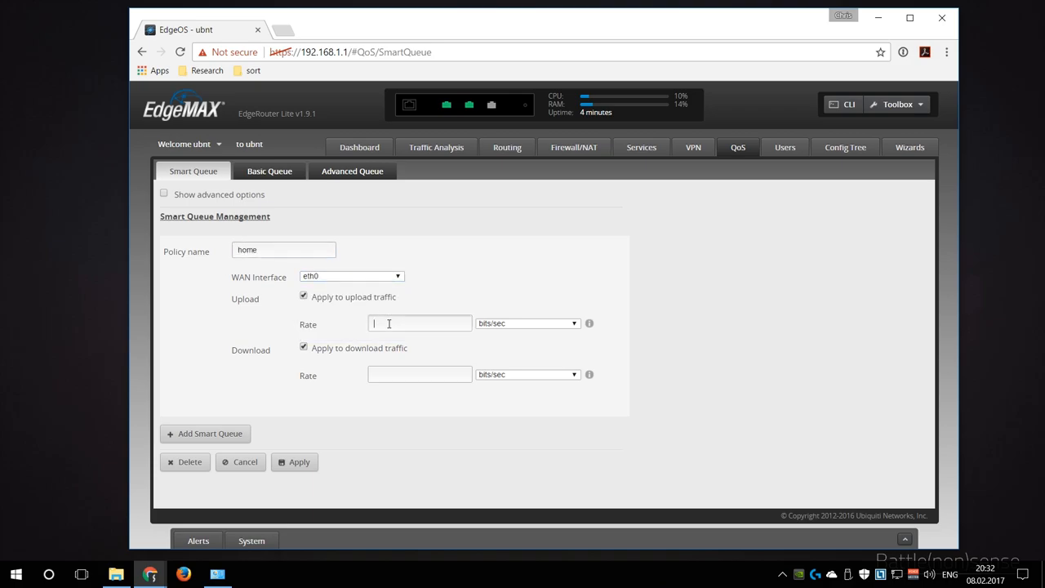
text(5.54)
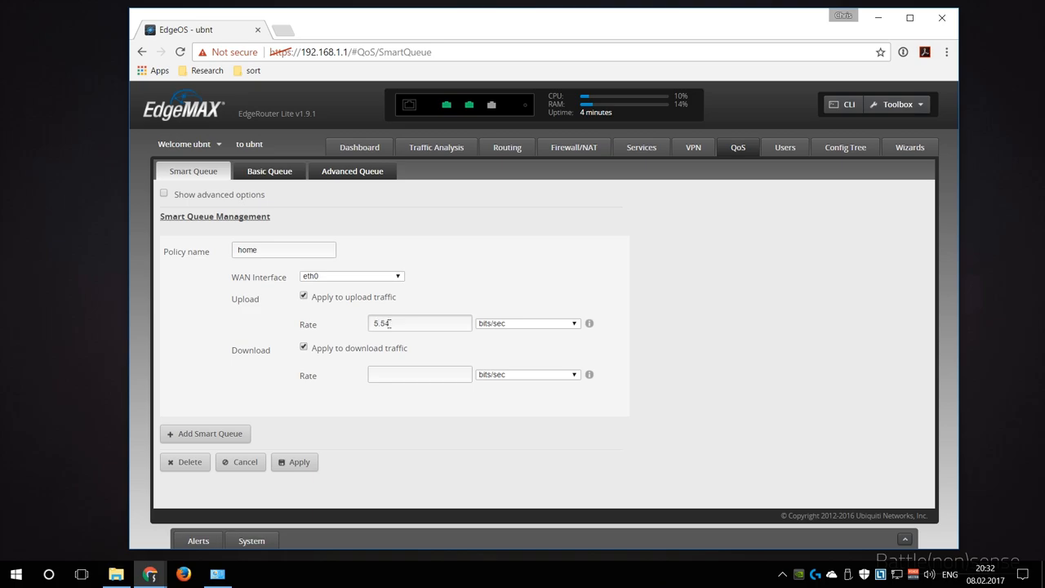
click(419, 374)
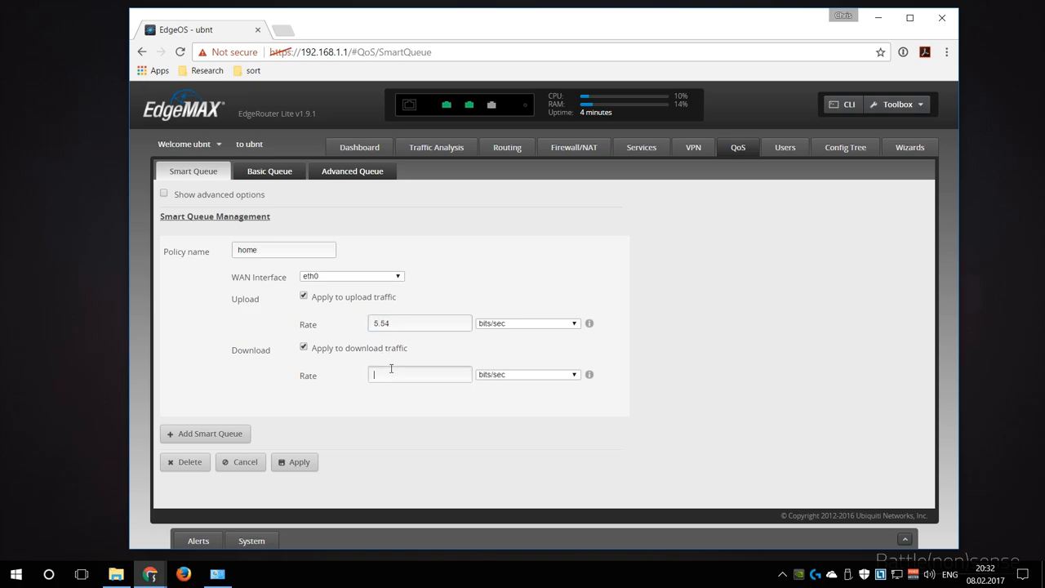
text(53)
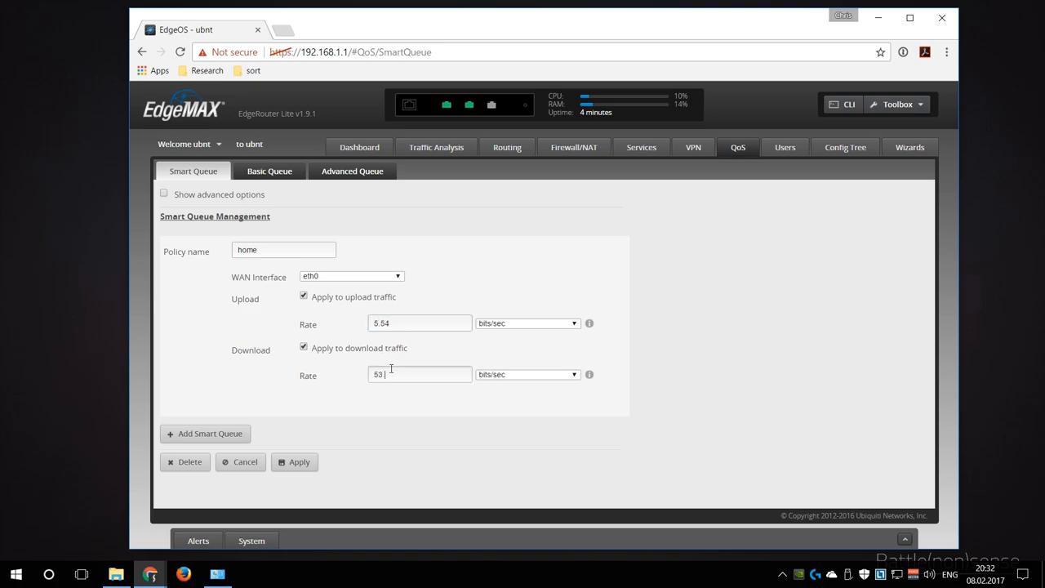
text(.52)
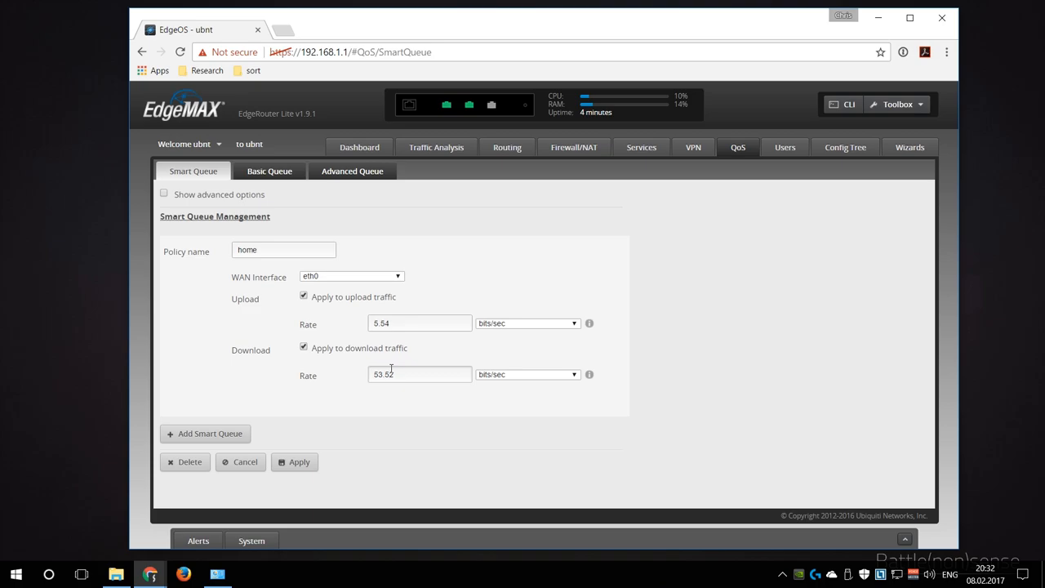
click(527, 374)
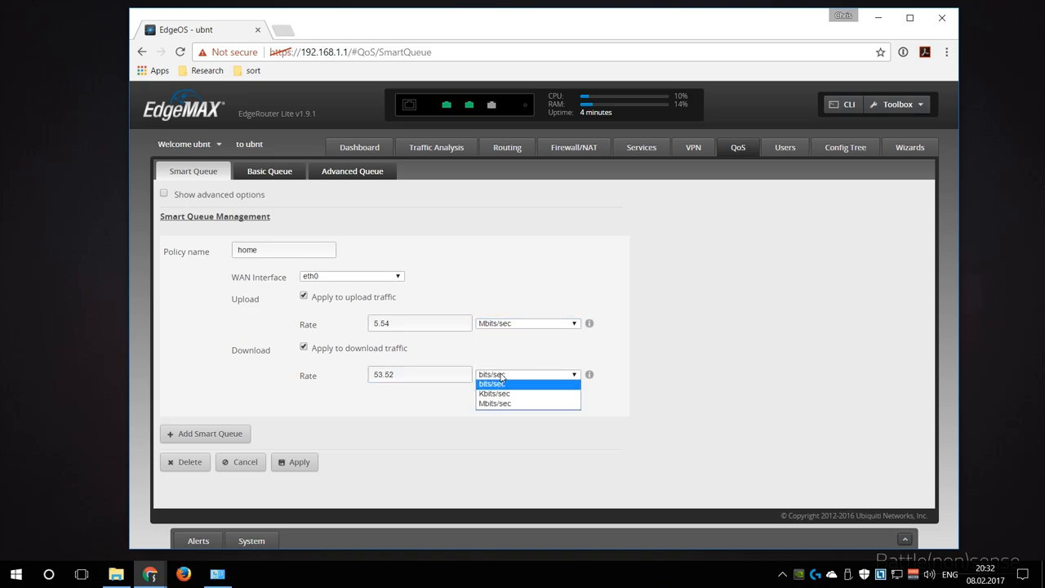
click(495, 403)
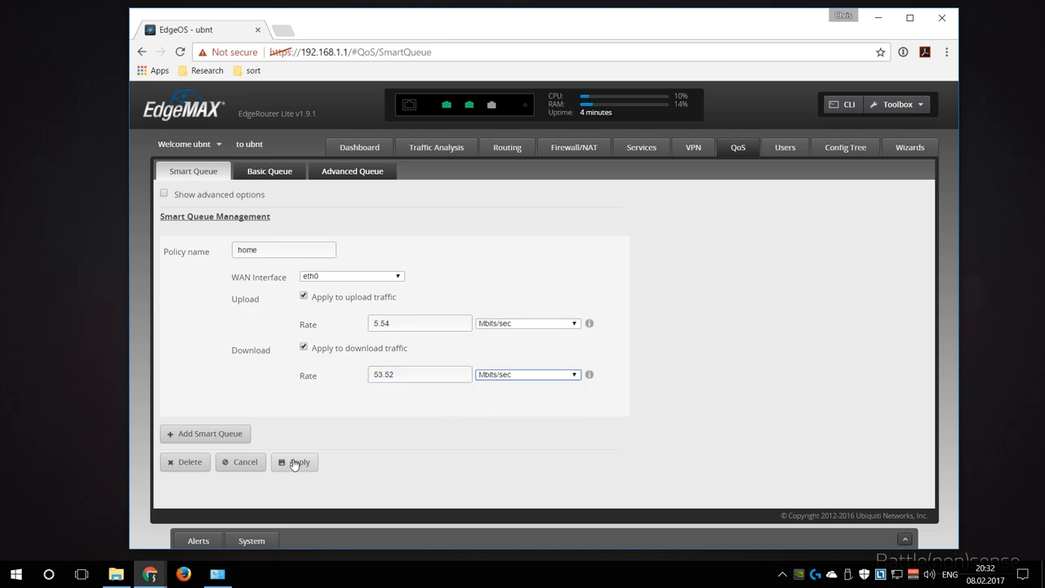
click(295, 462)
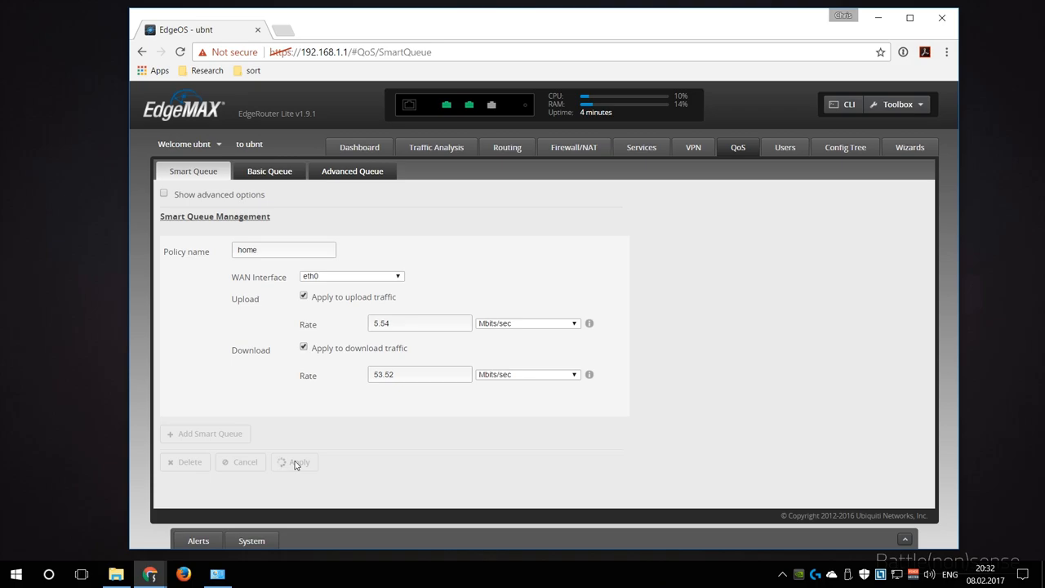
Step: In the UPnP wizard, add an interface pair with internal eth1 and external eth0, and apply
click(910, 147)
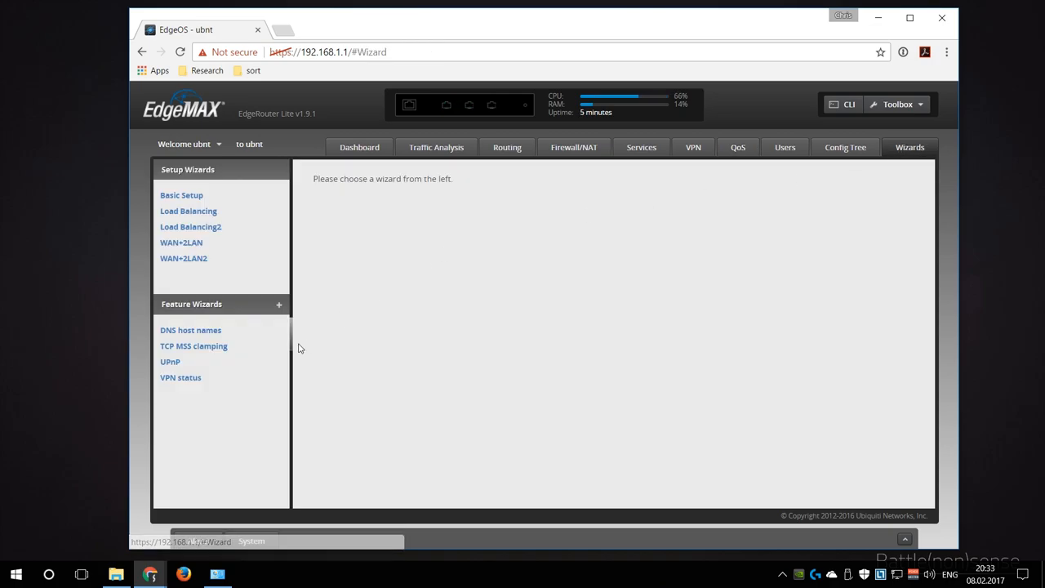
click(170, 361)
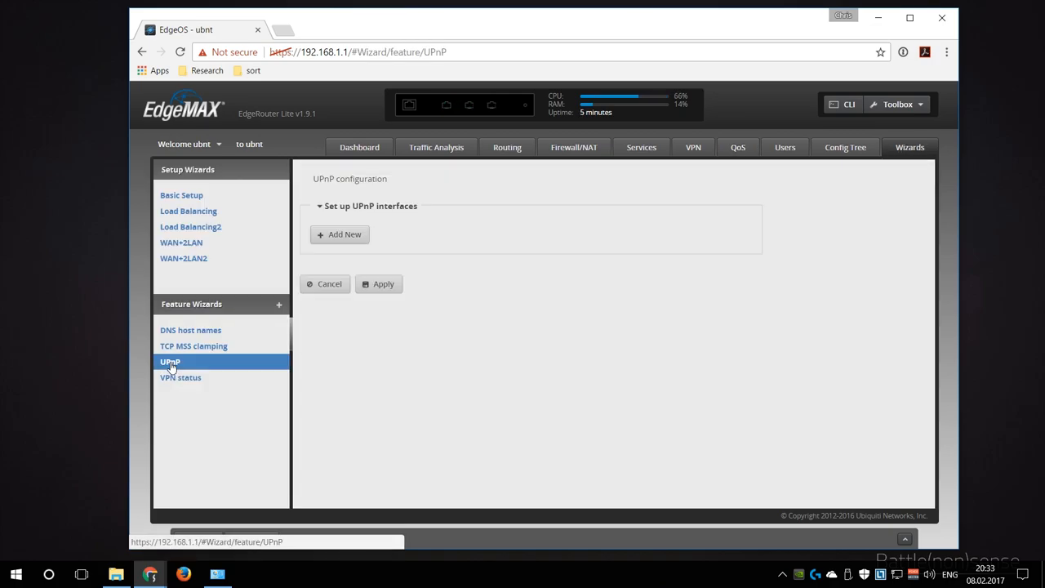
mouse_move(328, 241)
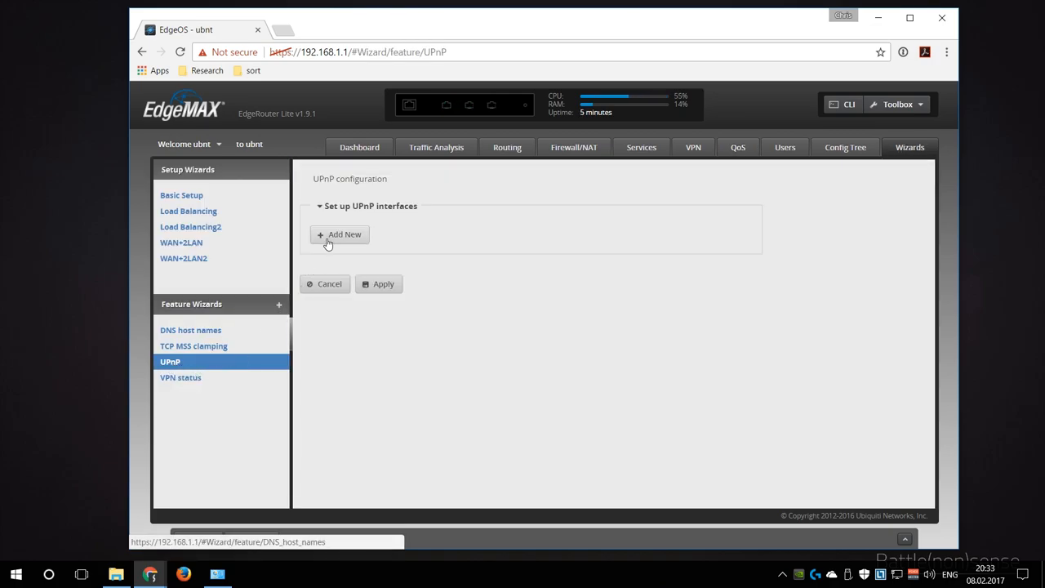
click(338, 234)
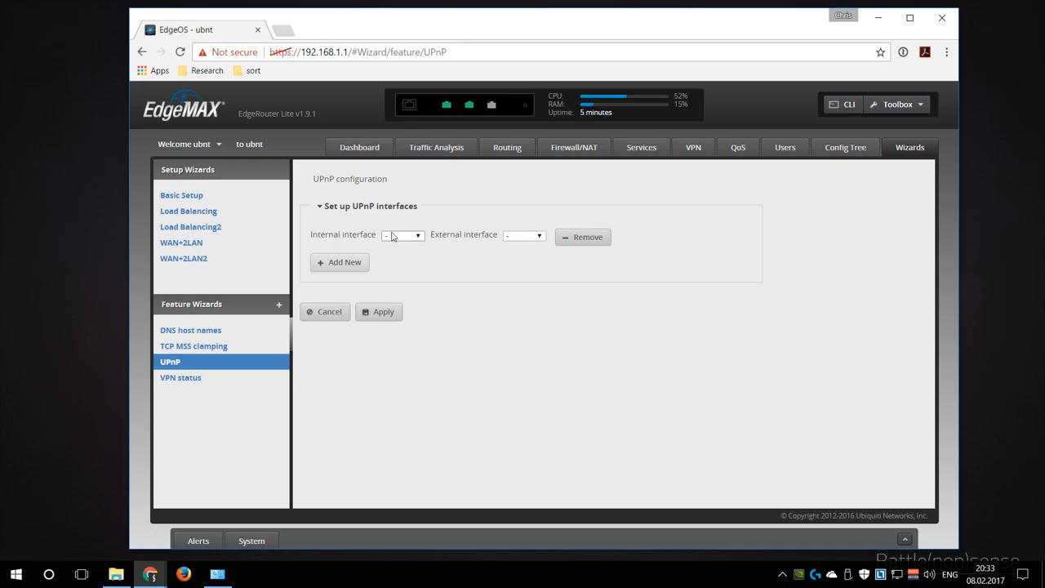
click(401, 235)
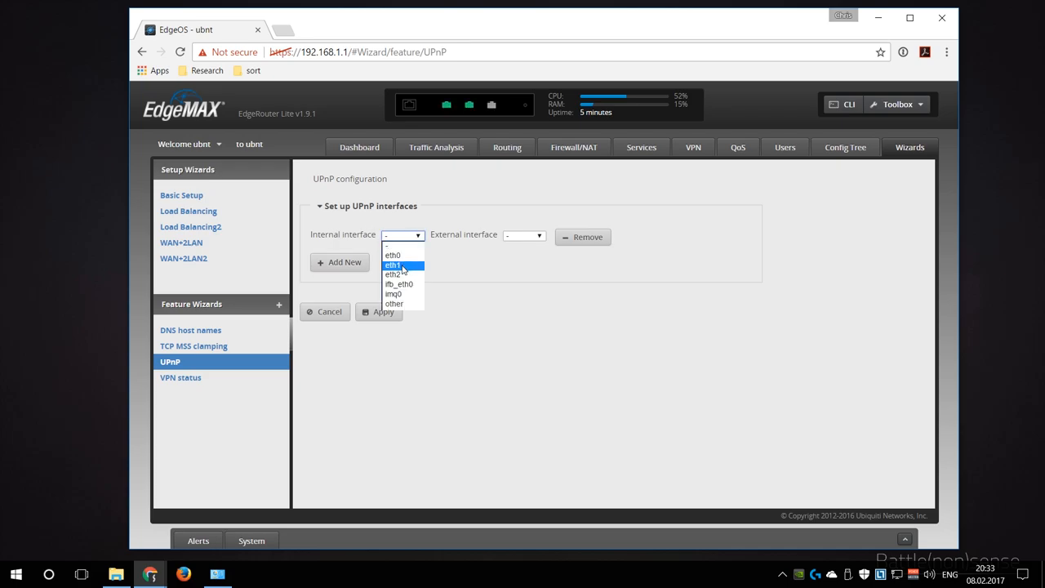
click(393, 264)
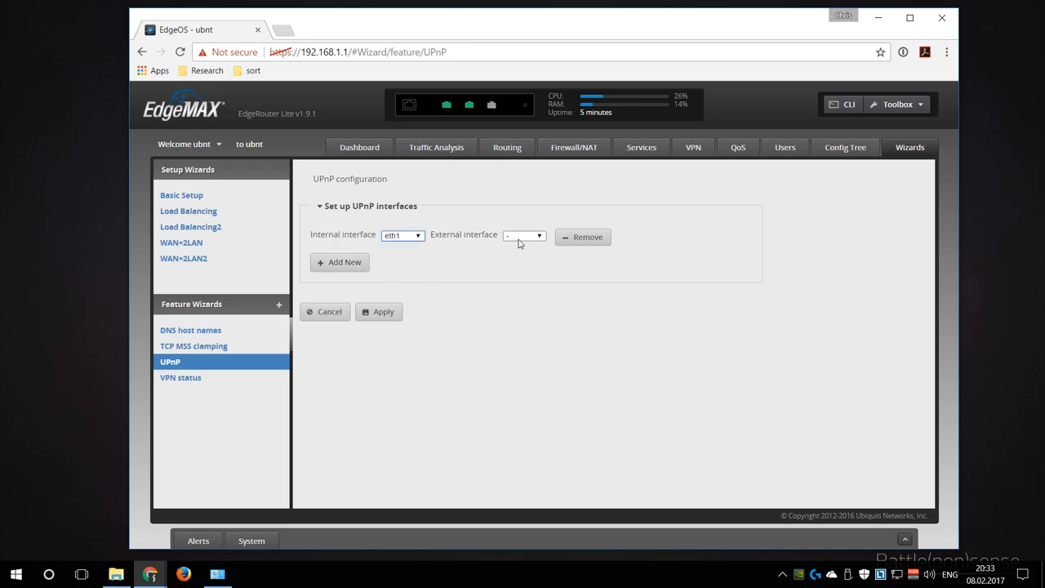
click(525, 236)
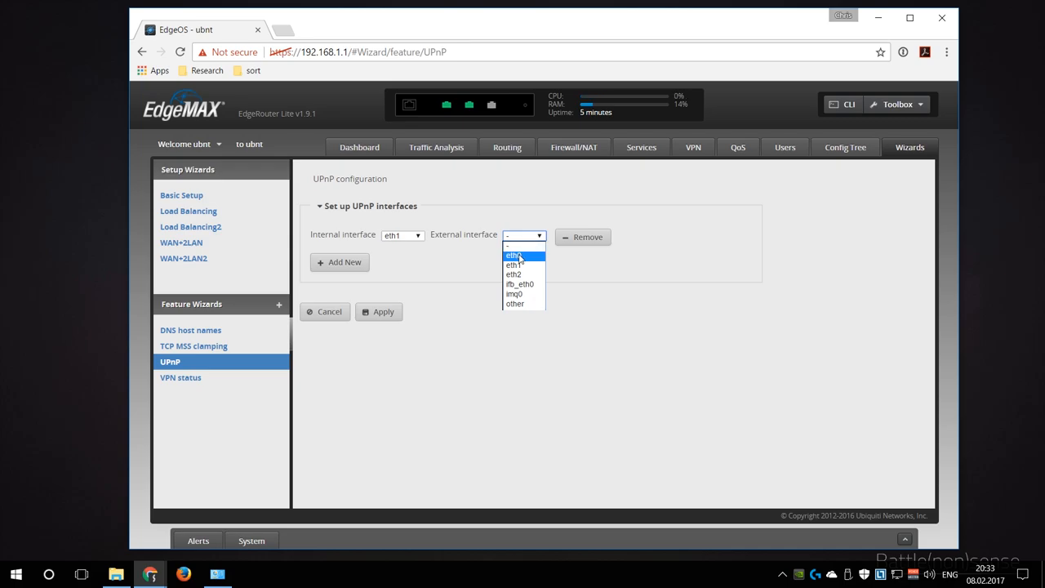
click(515, 255)
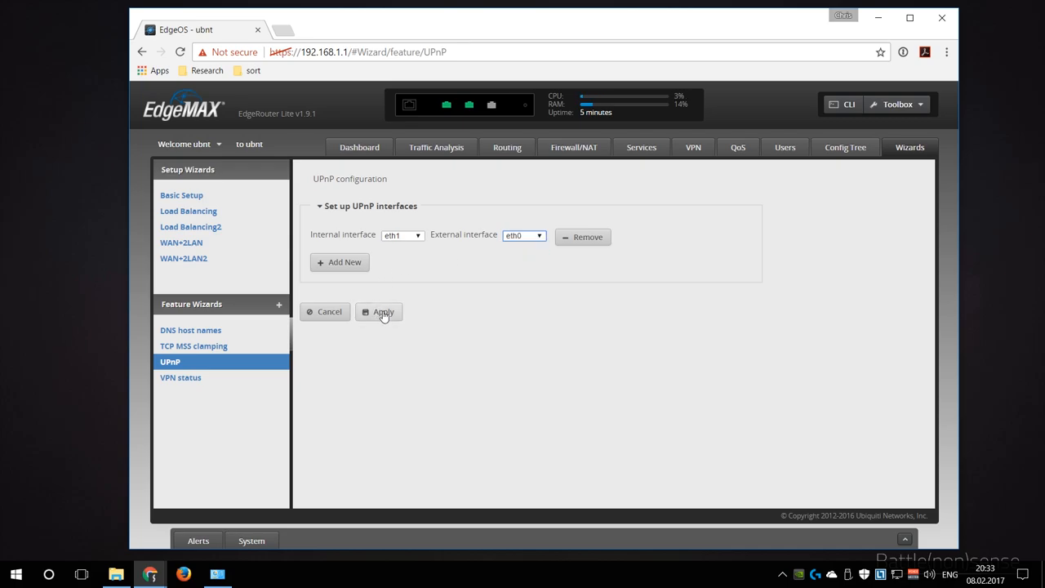
click(379, 312)
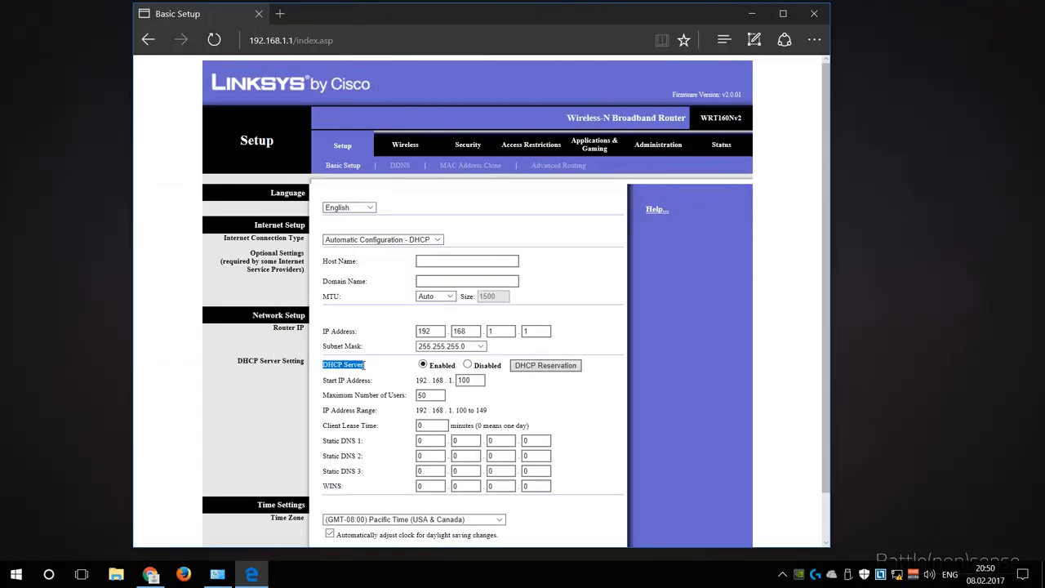
Step: Disable the Linksys DHCP server, change its IP to 192.168.1.2, and save the settings
click(467, 365)
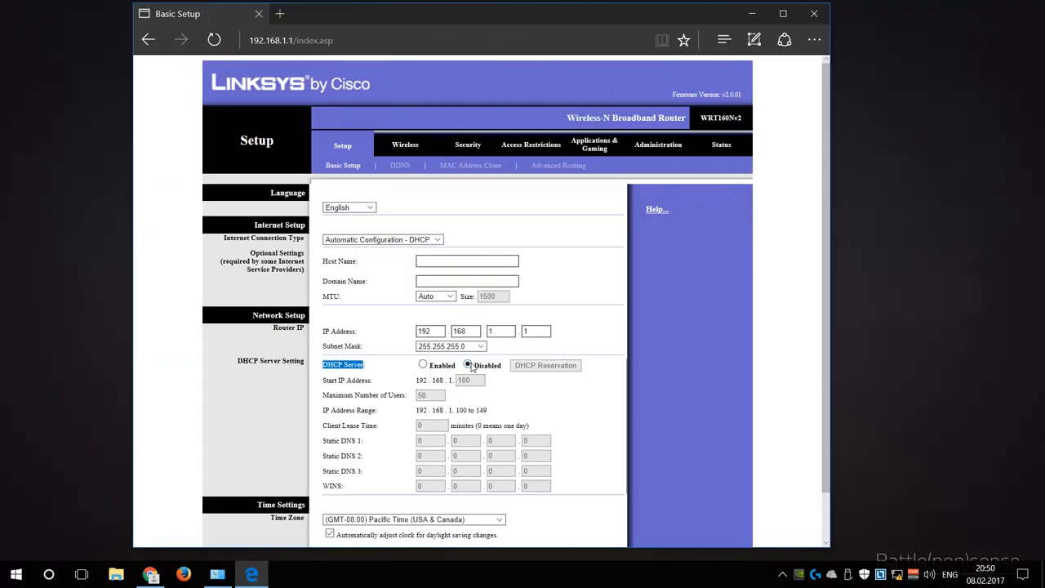
text(2)
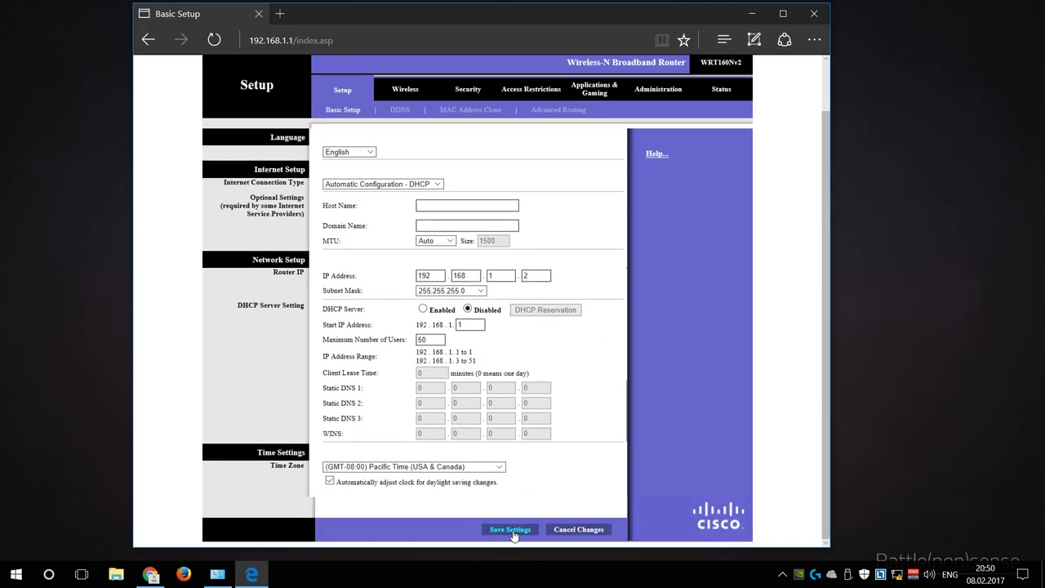
click(509, 529)
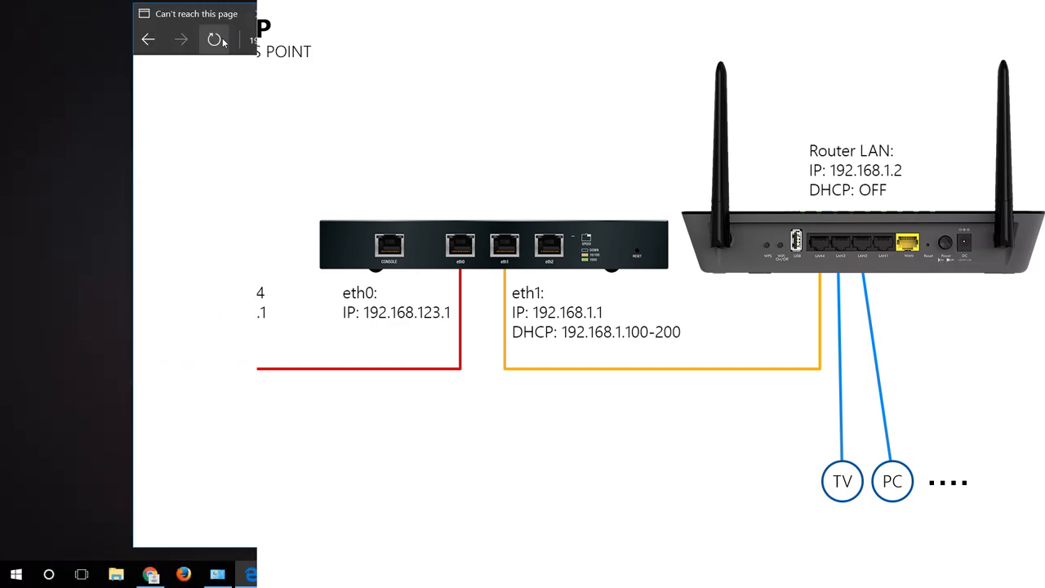
Step: Log back into the router at 192.168.1.2 and bring up its Wireless settings
text(ad)
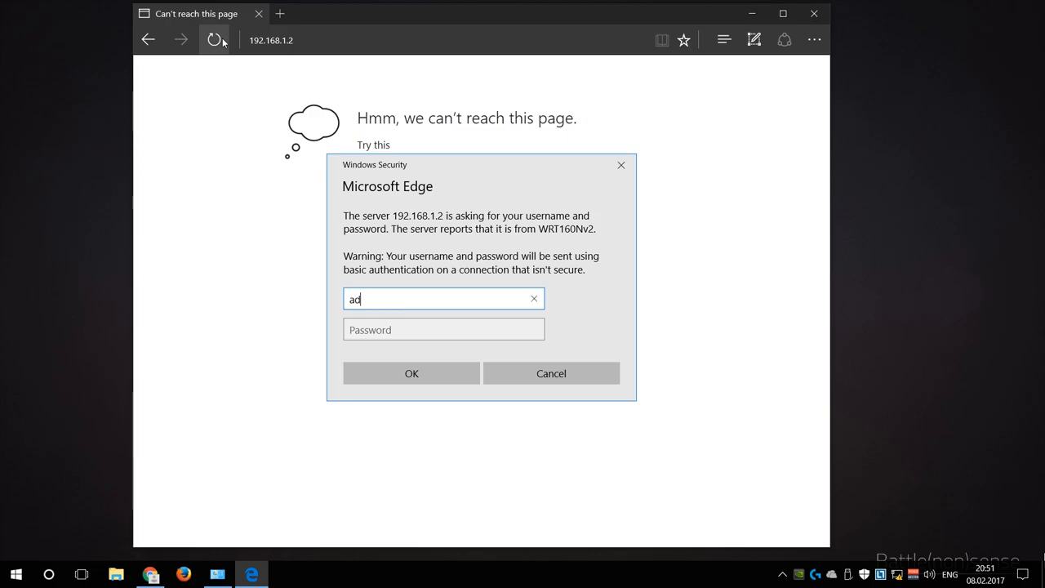
click(411, 373)
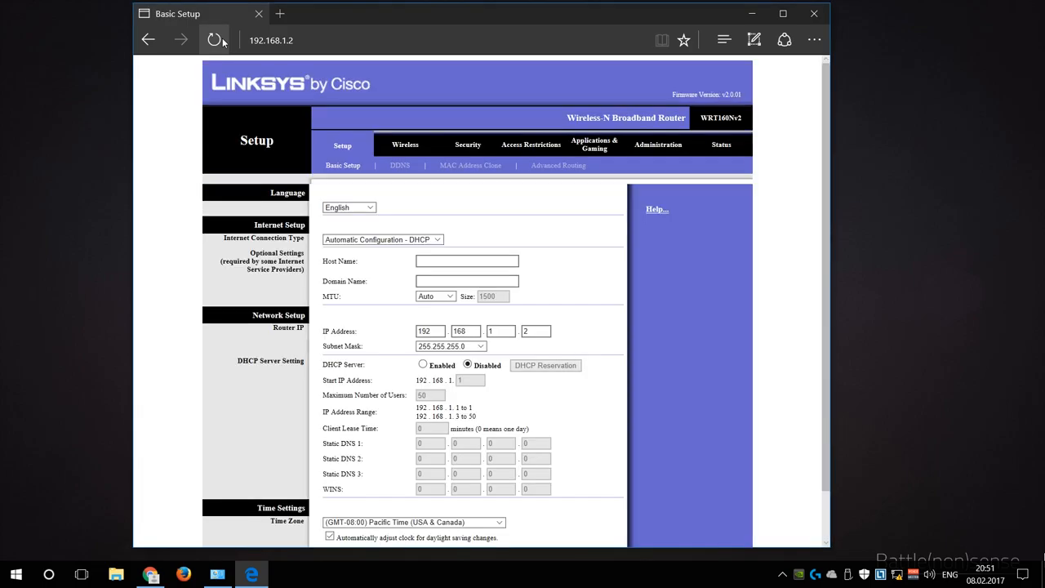
click(406, 144)
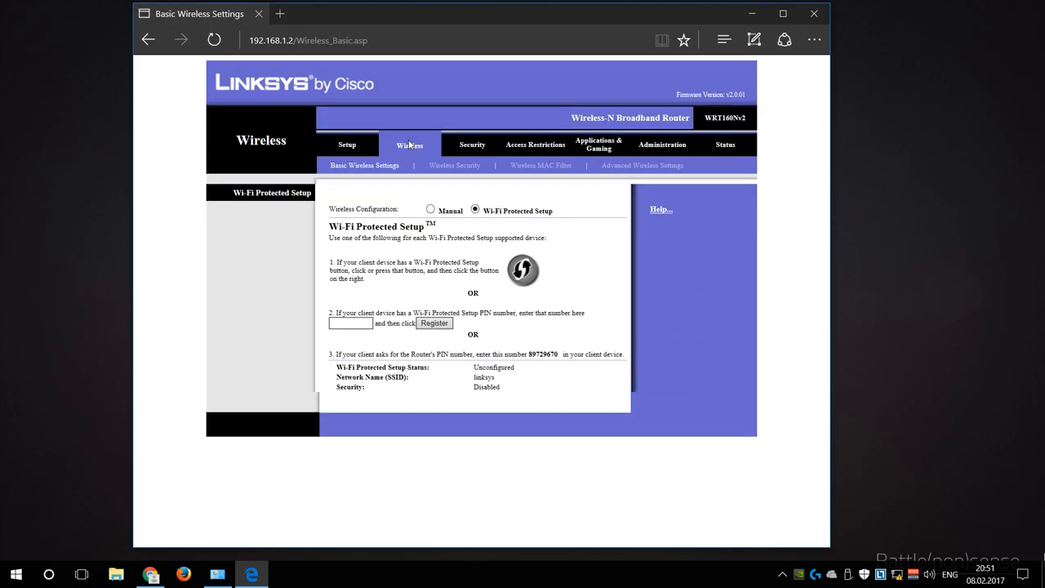
mouse_move(414, 160)
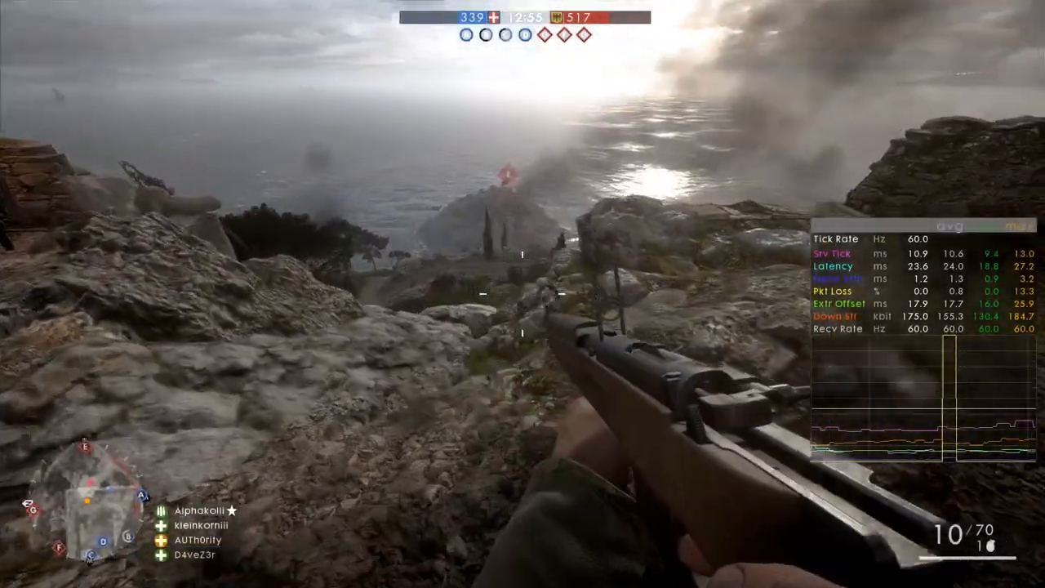
click(522, 294)
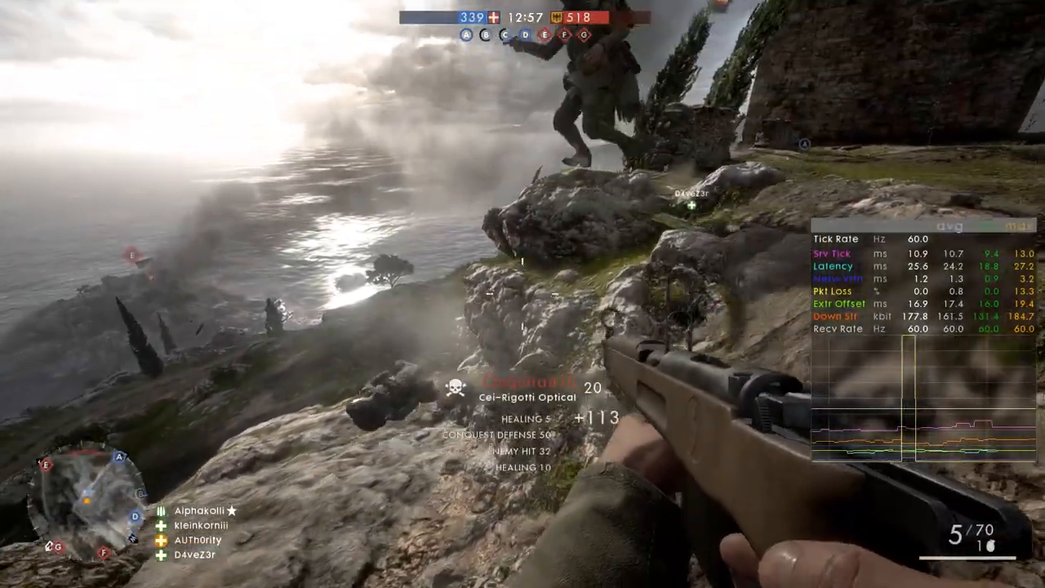